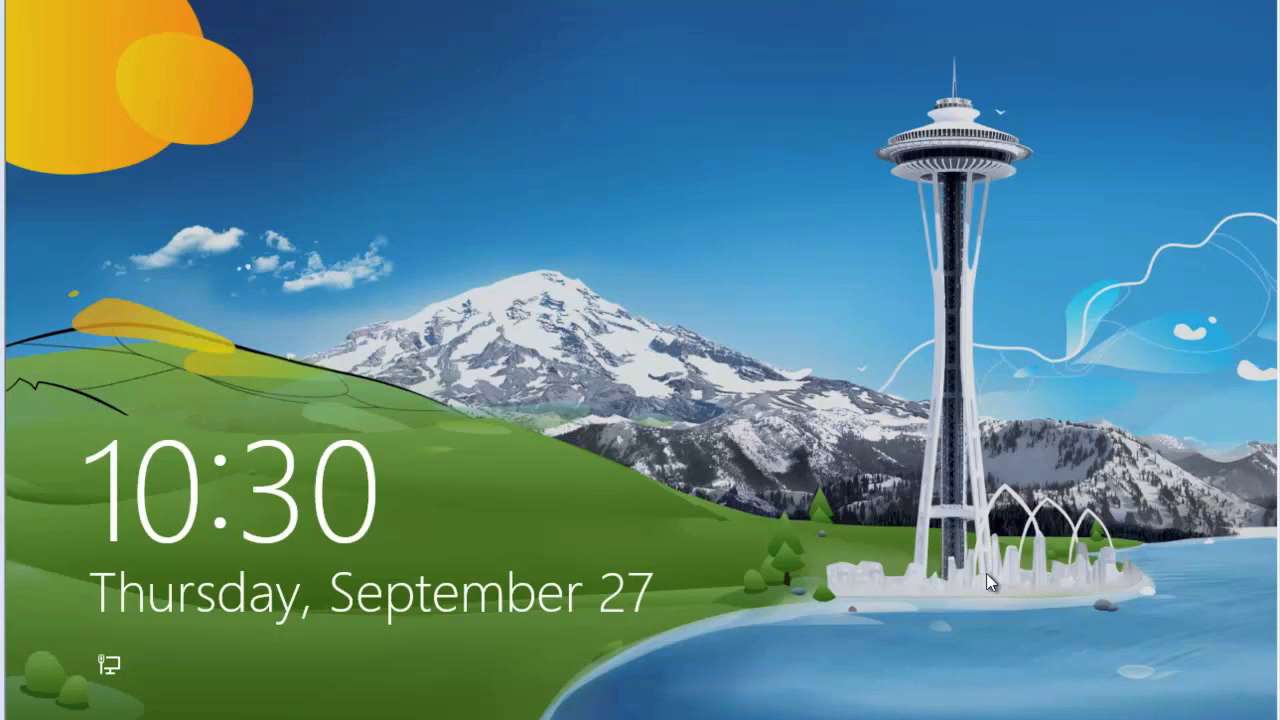
{"action": "mouse_move", "coordinate": [760, 348]}
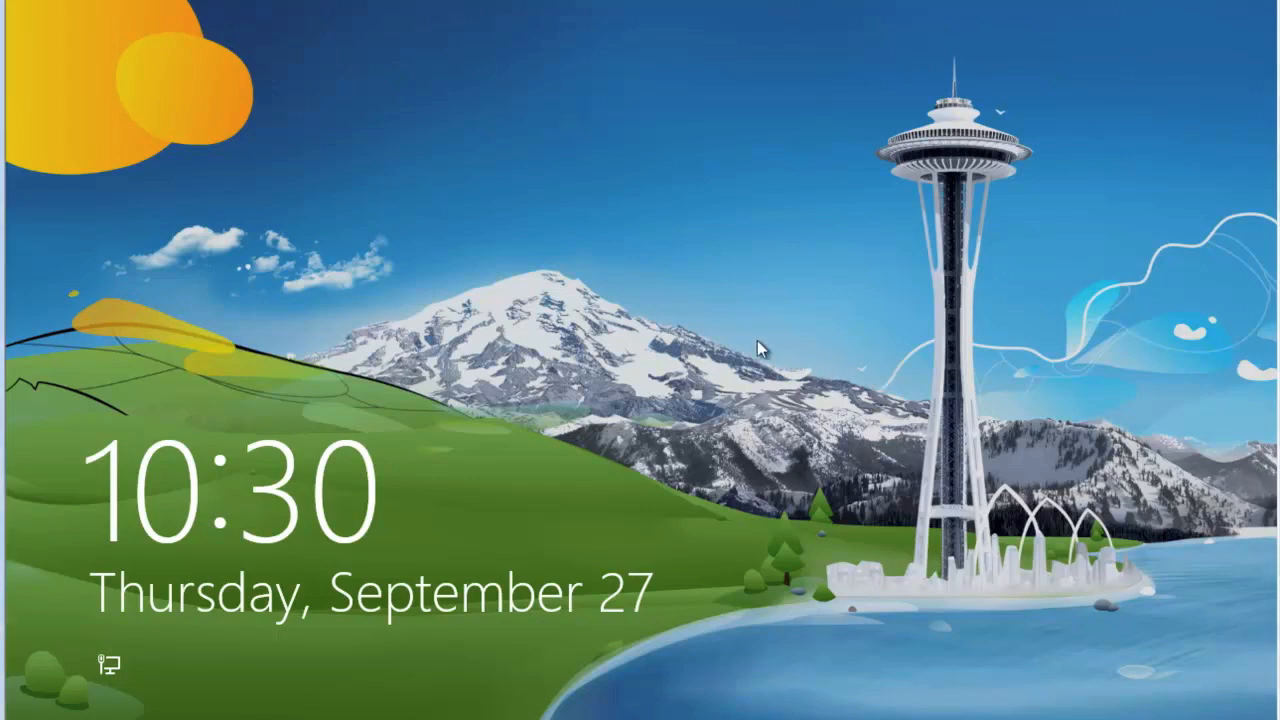
{"action": "mouse_move", "coordinate": [778, 170]}
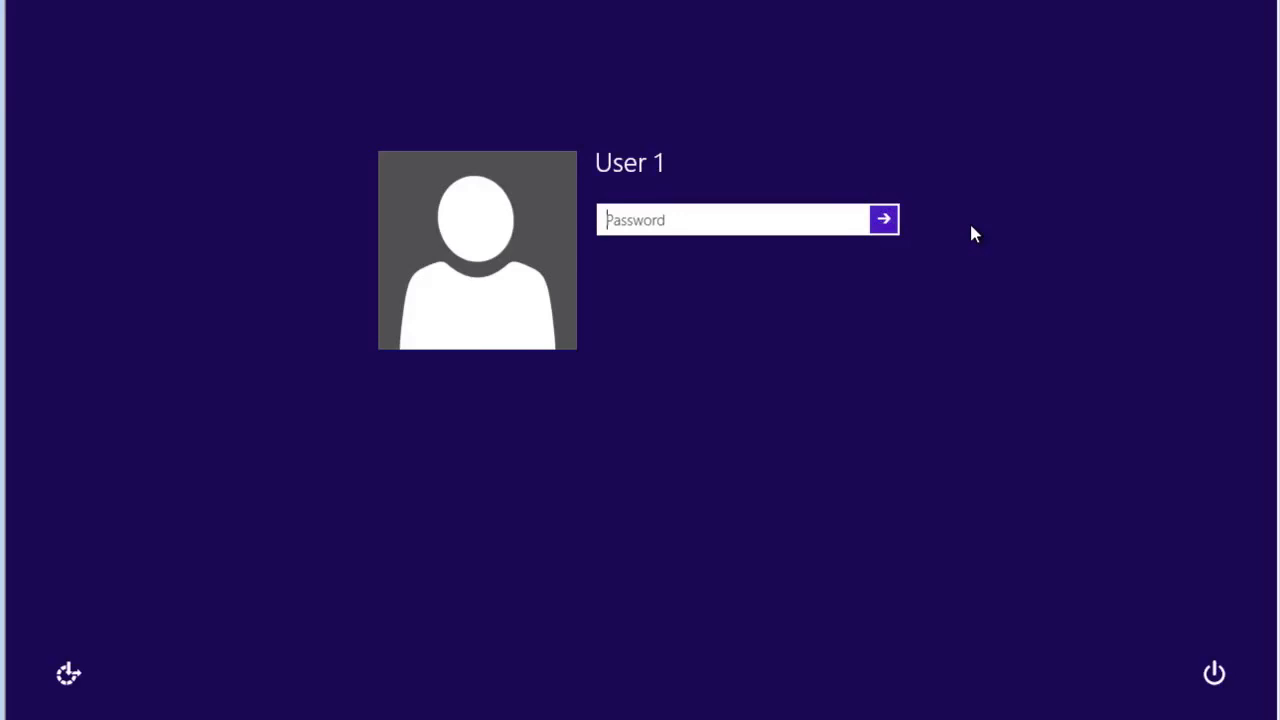
Sign in to Windows 8 as User 1 by entering and submitting the password
{"action": "type", "text": "password"}
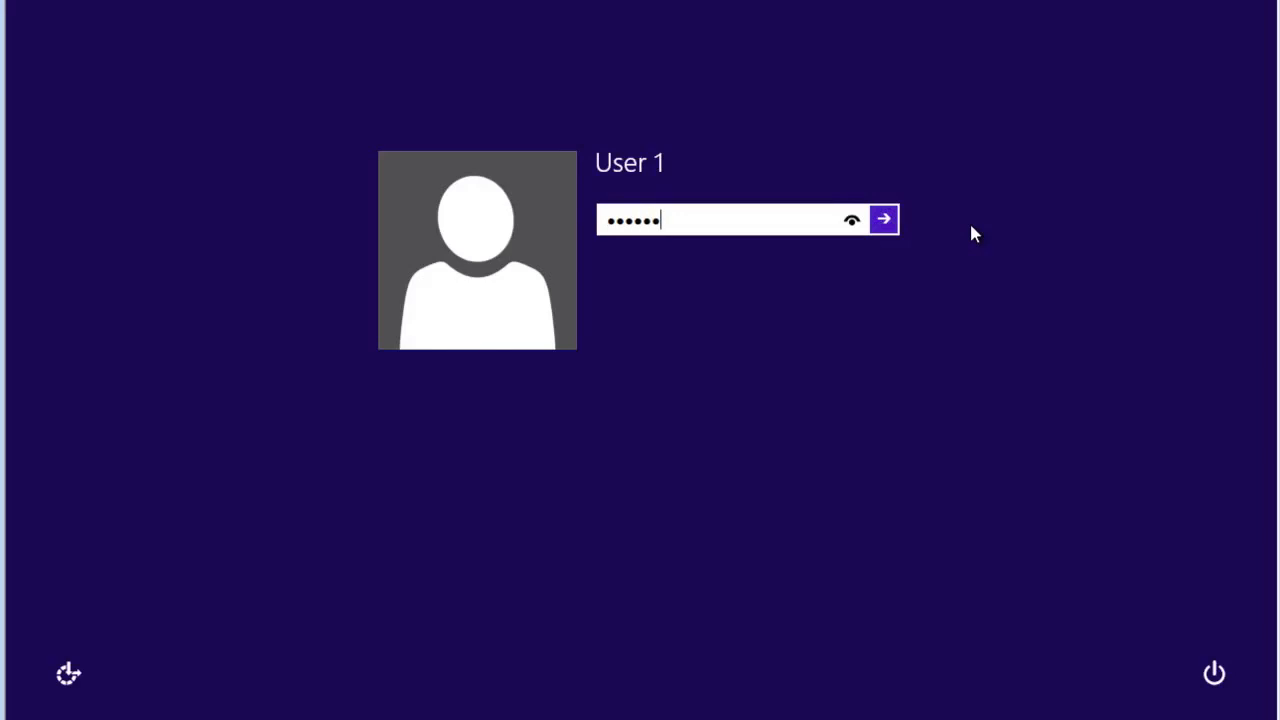
{"action": "left_click", "coordinate": [883, 219]}
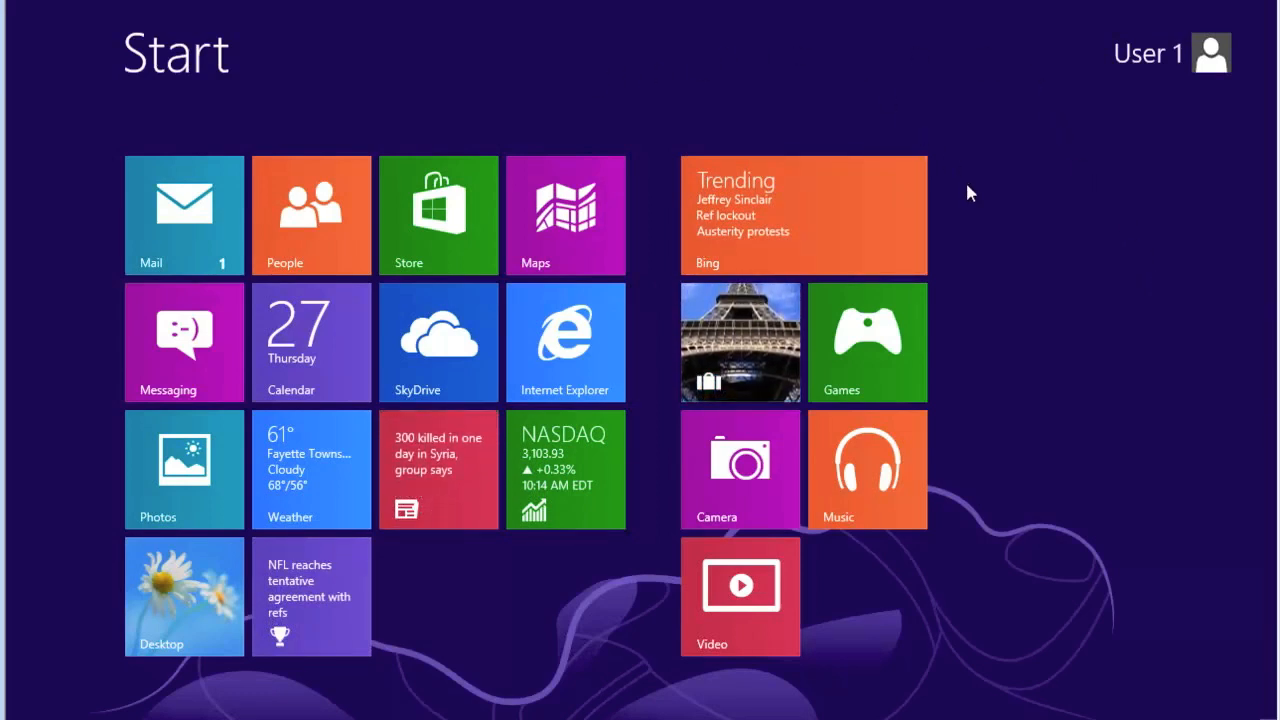
{"action": "mouse_move", "coordinate": [470, 655]}
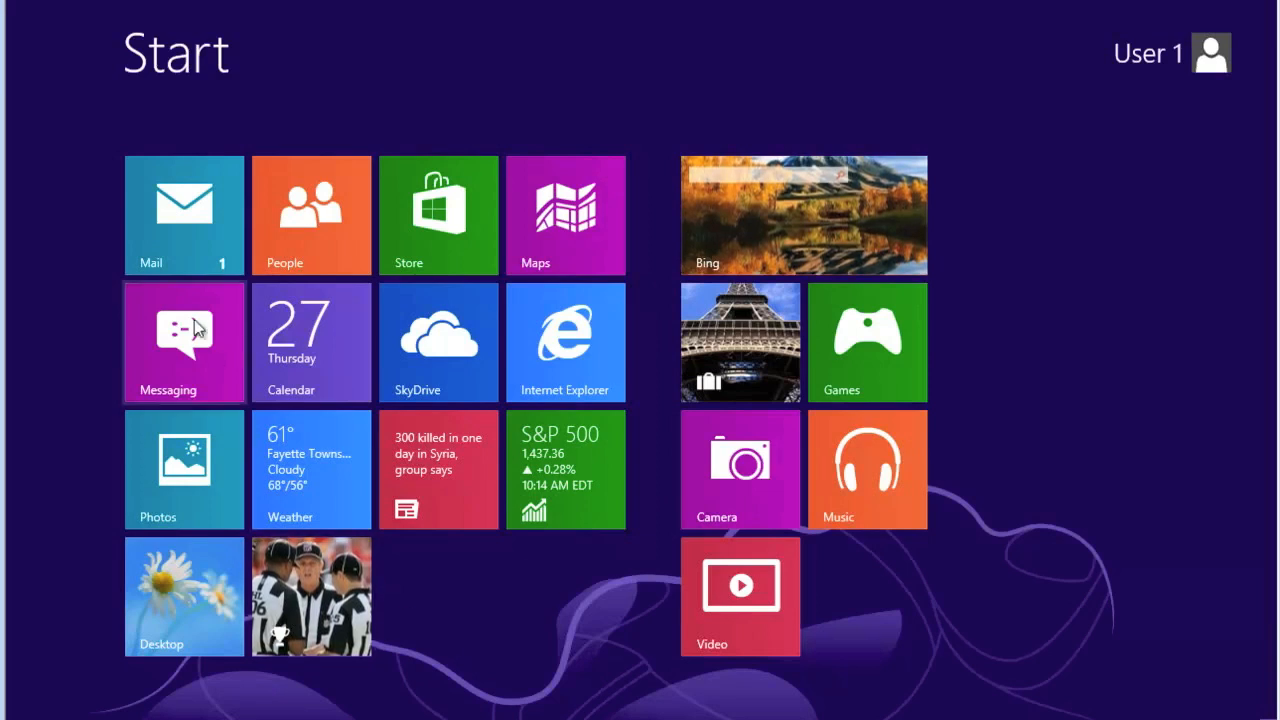
{"action": "mouse_move", "coordinate": [146, 596]}
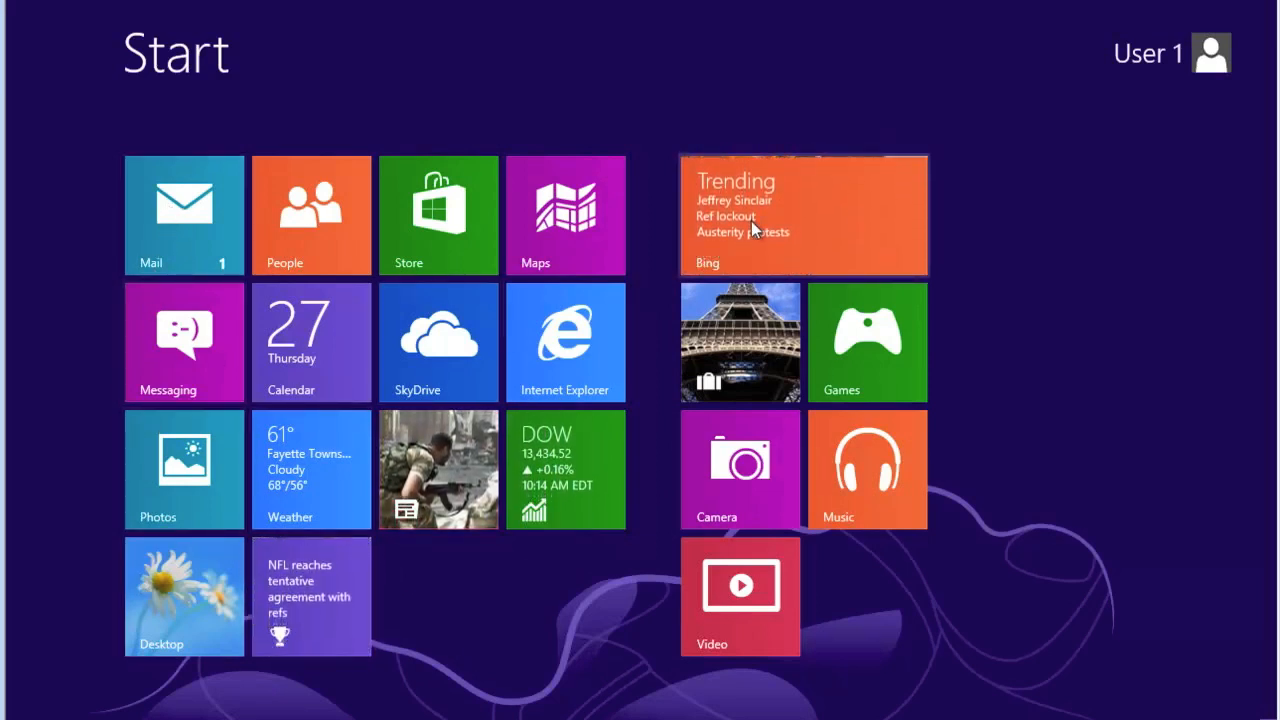
{"action": "mouse_move", "coordinate": [550, 74]}
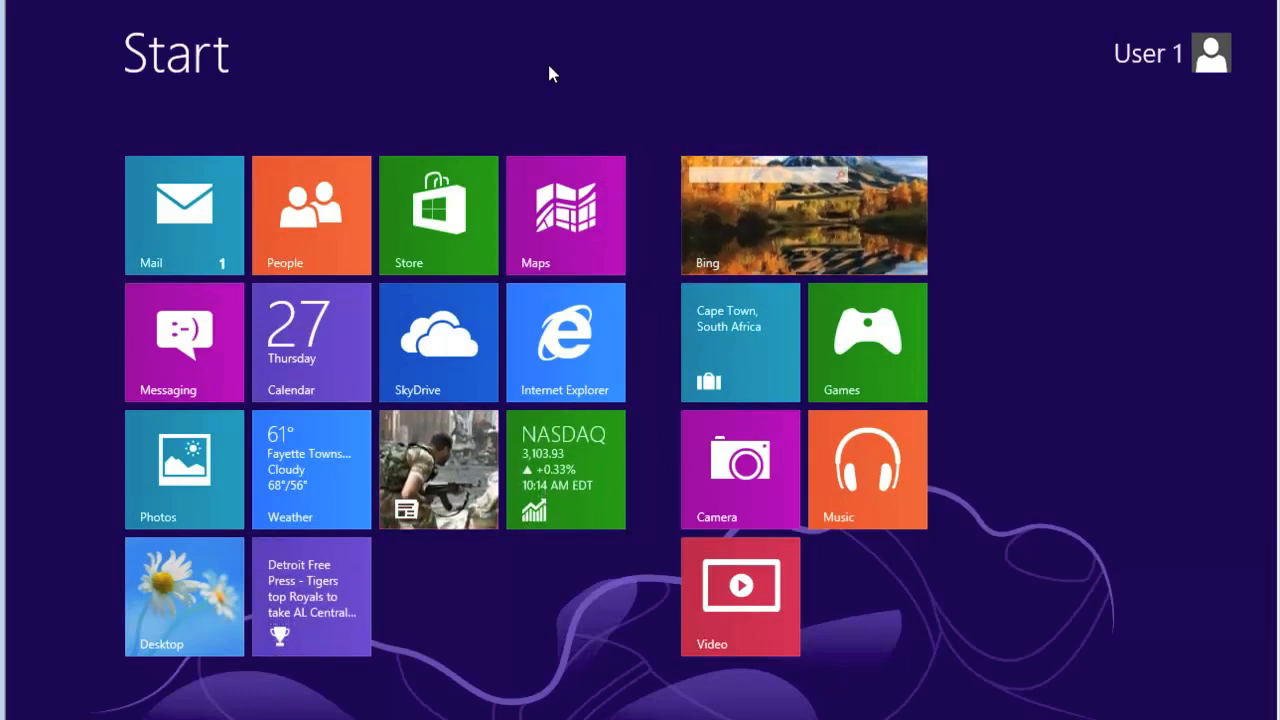
{"action": "mouse_move", "coordinate": [570, 432]}
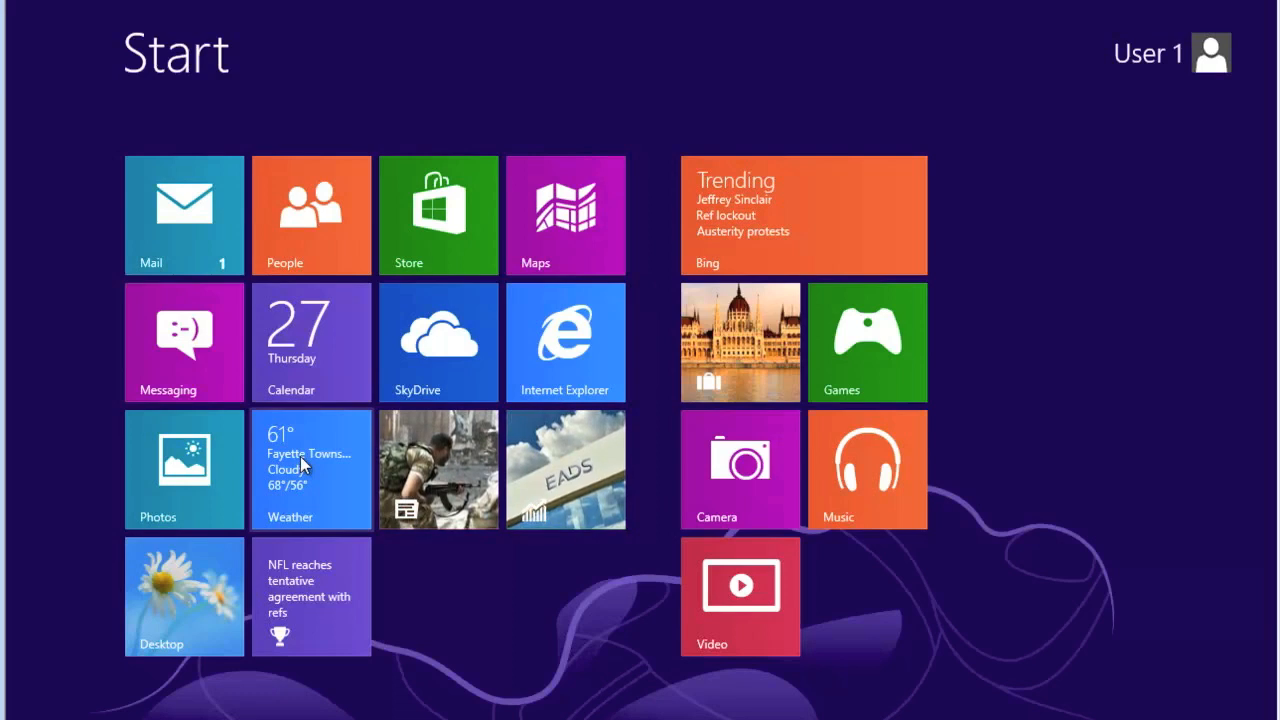
{"action": "mouse_move", "coordinate": [303, 456]}
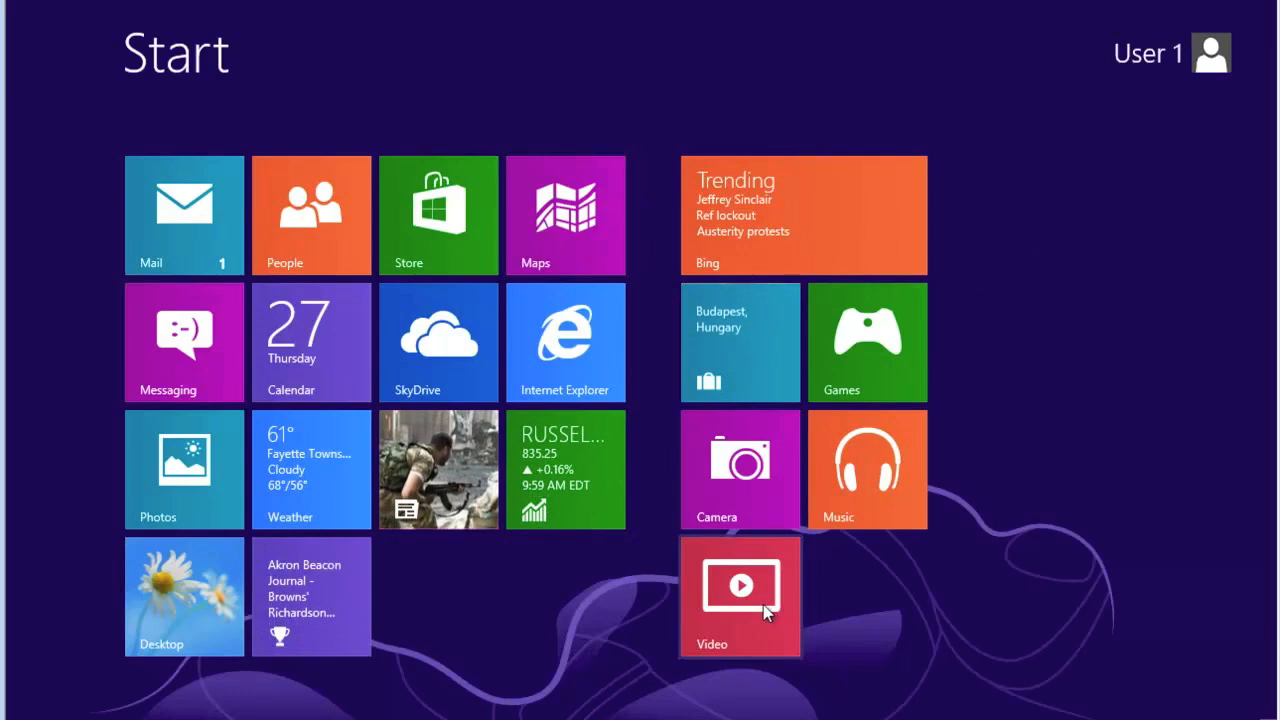
{"action": "mouse_move", "coordinate": [997, 476]}
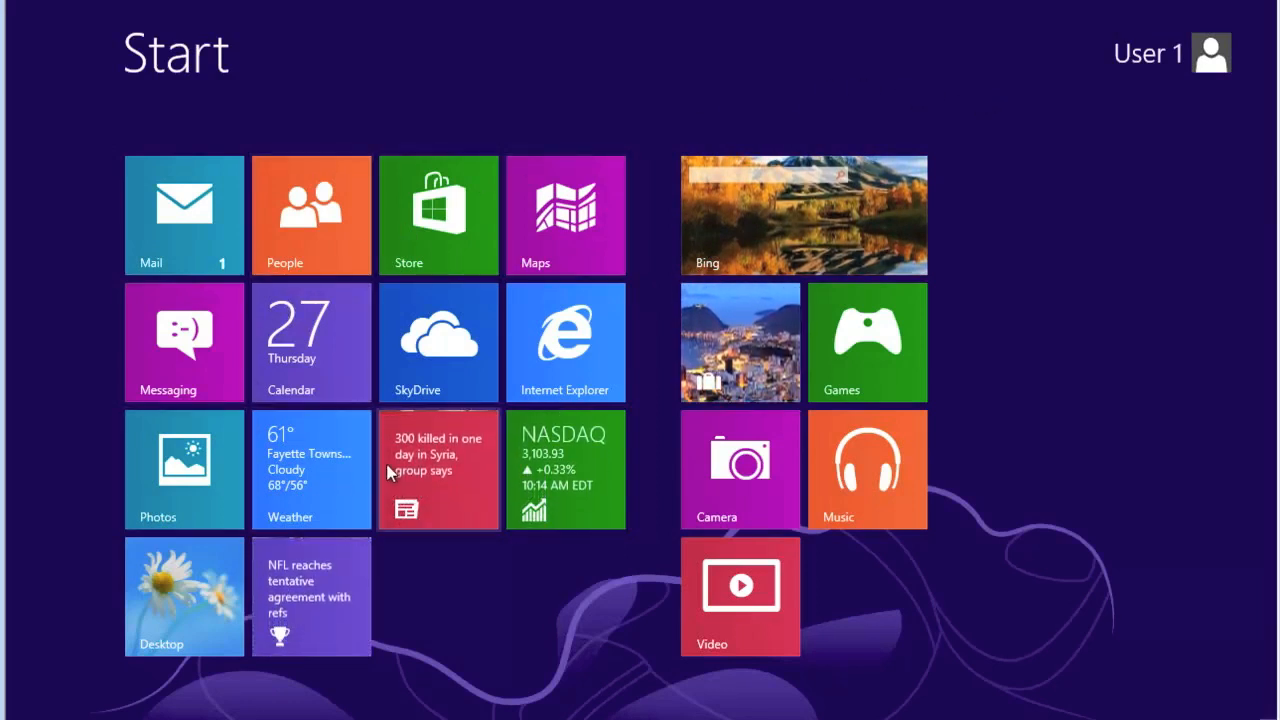
{"action": "mouse_move", "coordinate": [438, 458]}
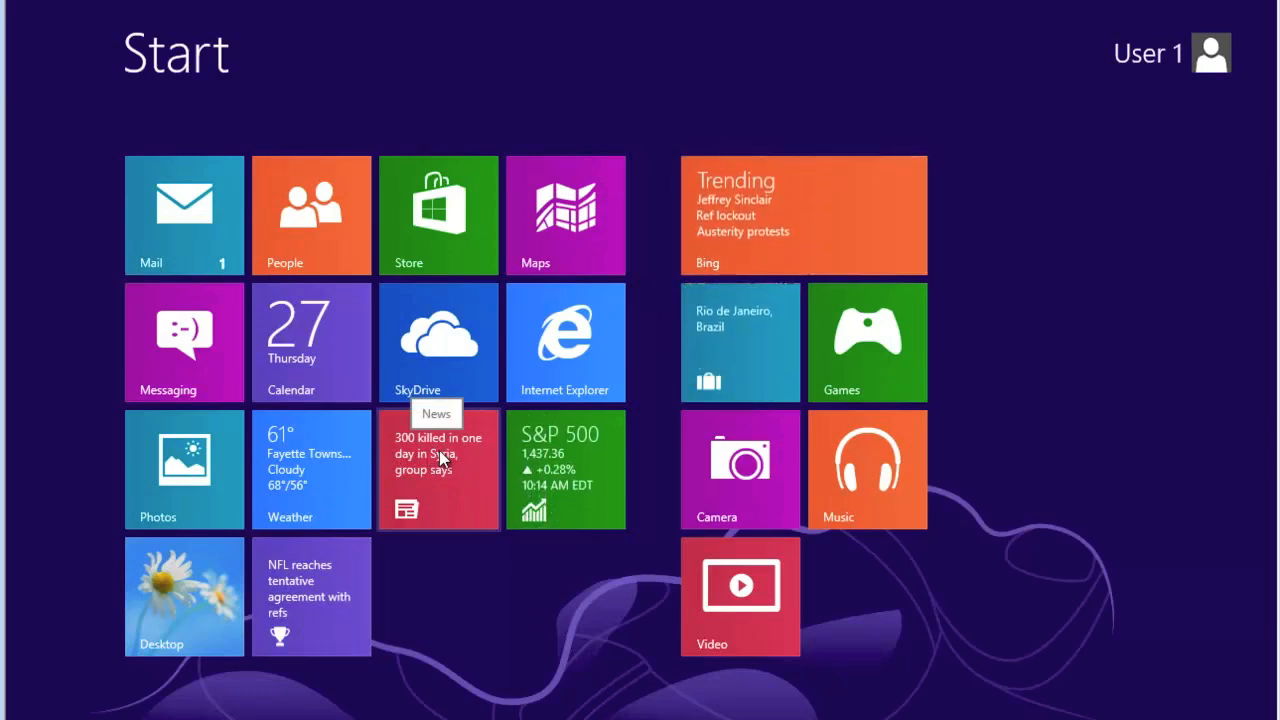
Launch Bing News from its Start screen tile to show Bing Daily top stories
{"action": "left_click", "coordinate": [438, 469]}
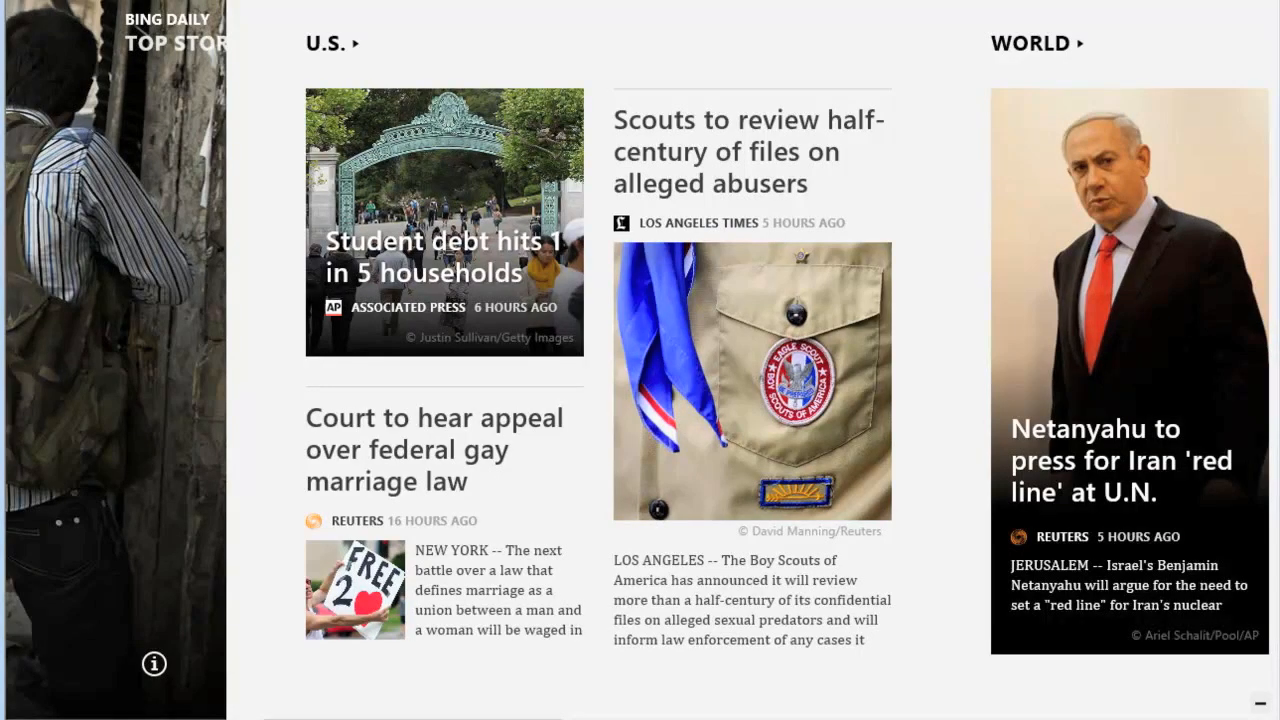
Scroll the Bing Daily front page right to the Technology and Business headlines
{"action": "scroll", "scroll_direction": "right", "scroll_amount": 3}
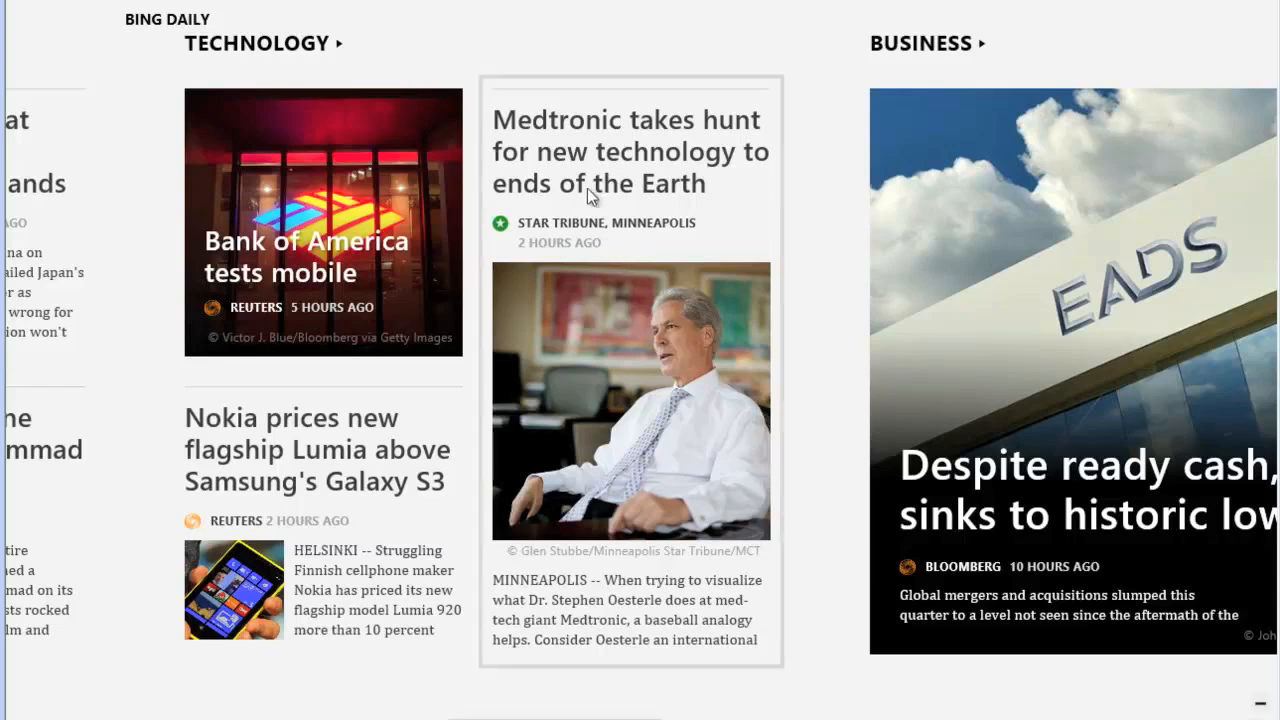
{"action": "mouse_move", "coordinate": [658, 17]}
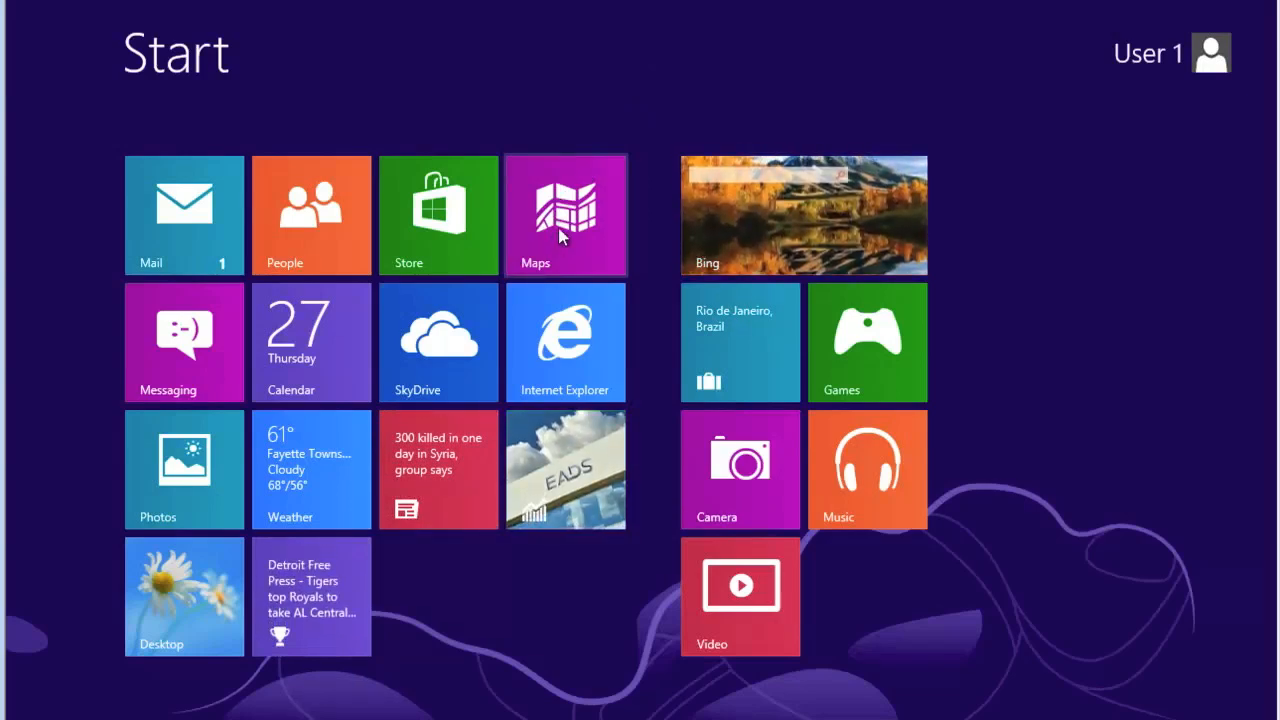
Launch Bing Maps and zoom in once from the central U.S. toward western Nebraska
{"action": "left_click", "coordinate": [566, 214]}
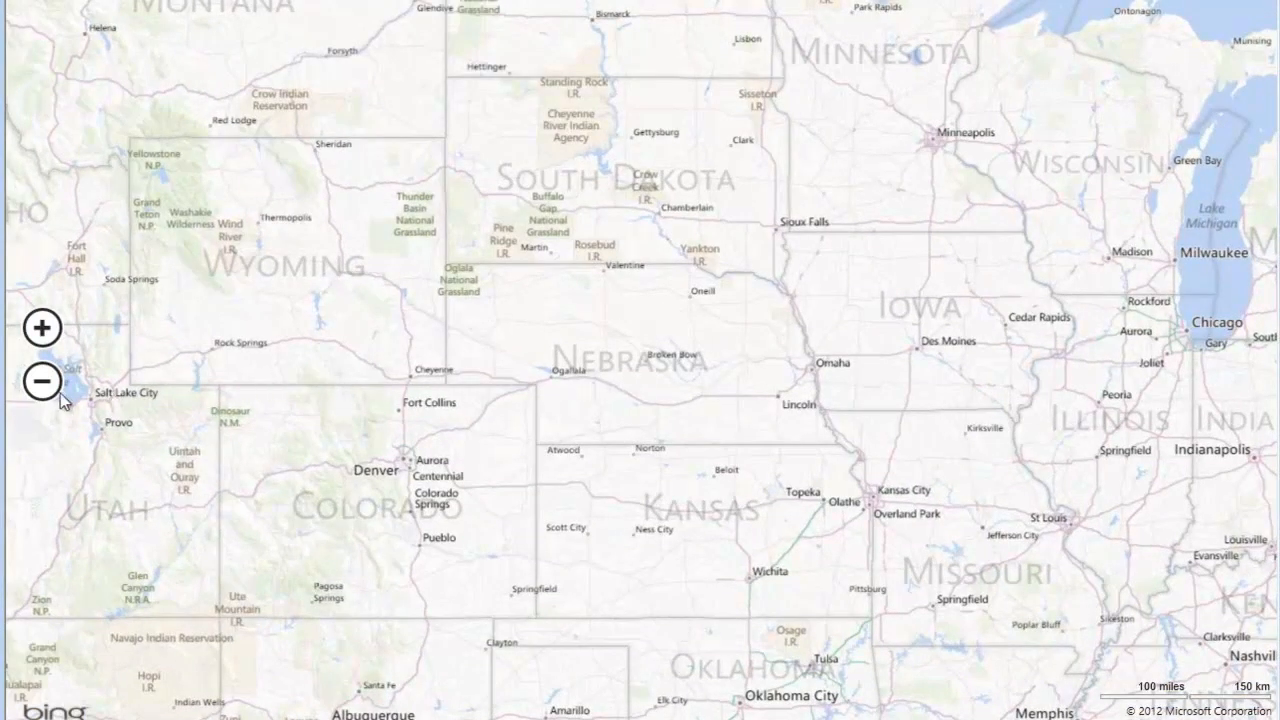
{"action": "mouse_move", "coordinate": [43, 328]}
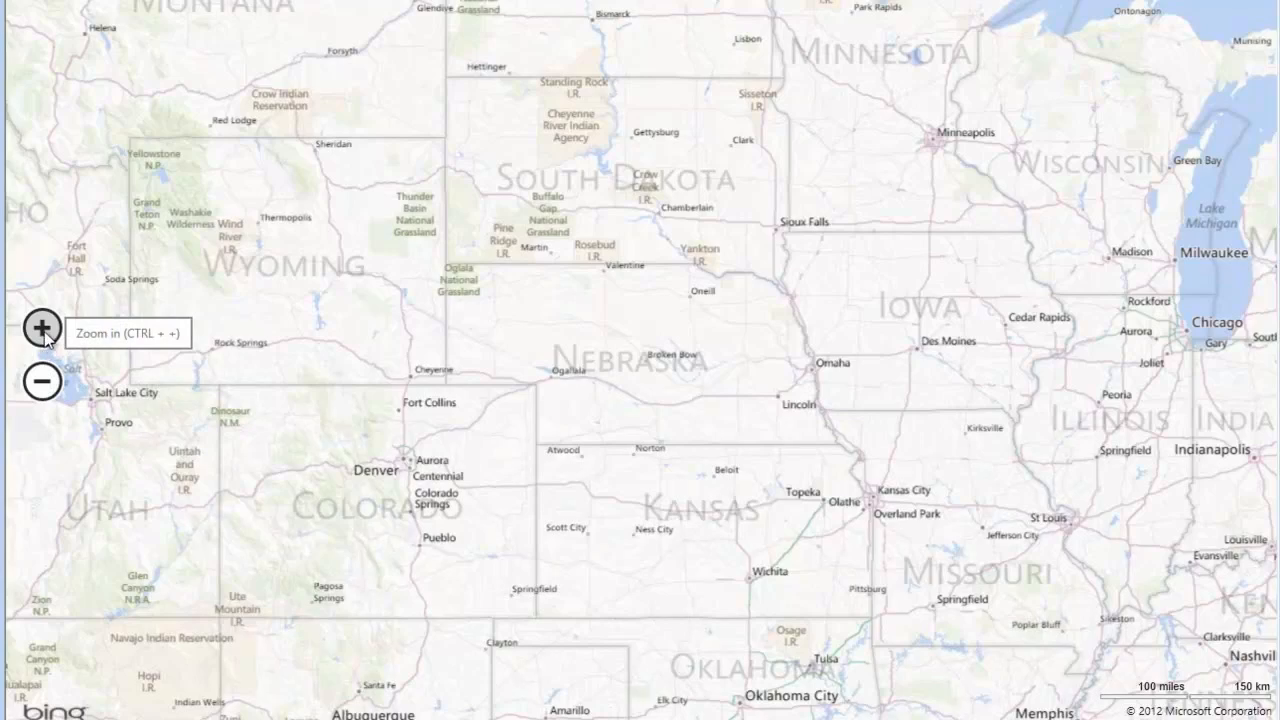
{"action": "left_click", "coordinate": [42, 330]}
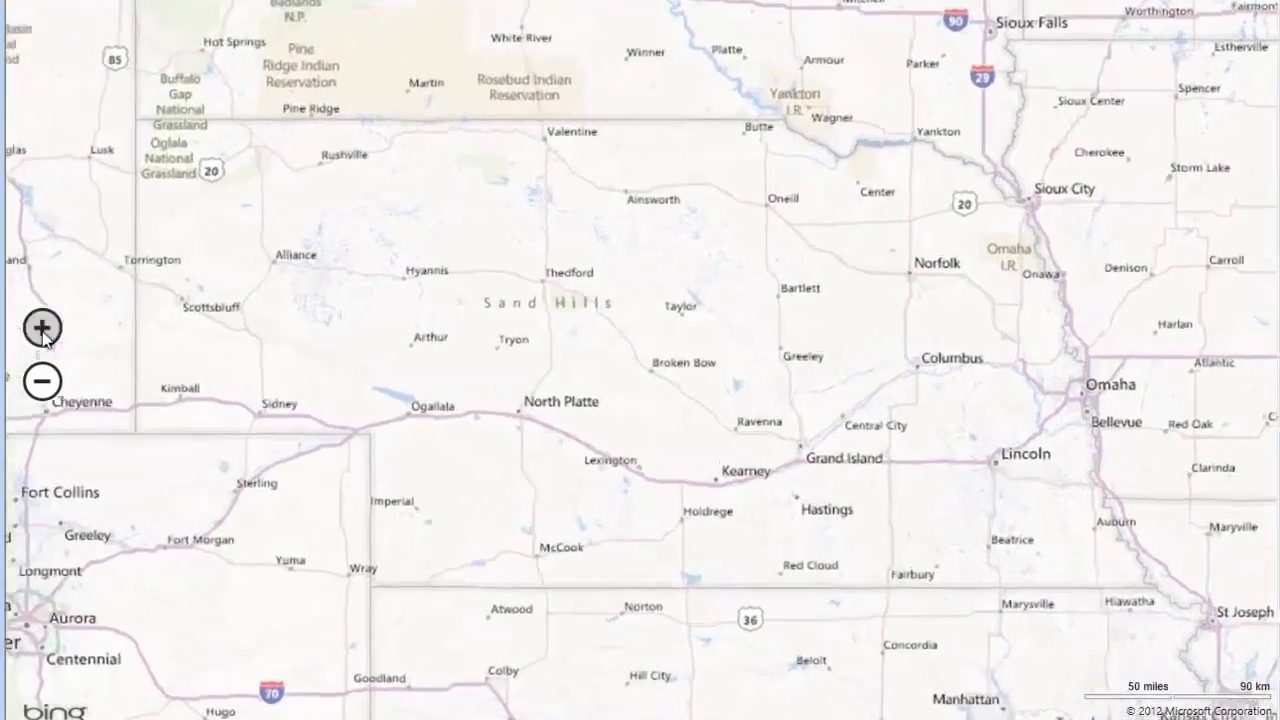
Zoom the map in five more times, down to Merna in central Nebraska
{"action": "left_click", "coordinate": [42, 327]}
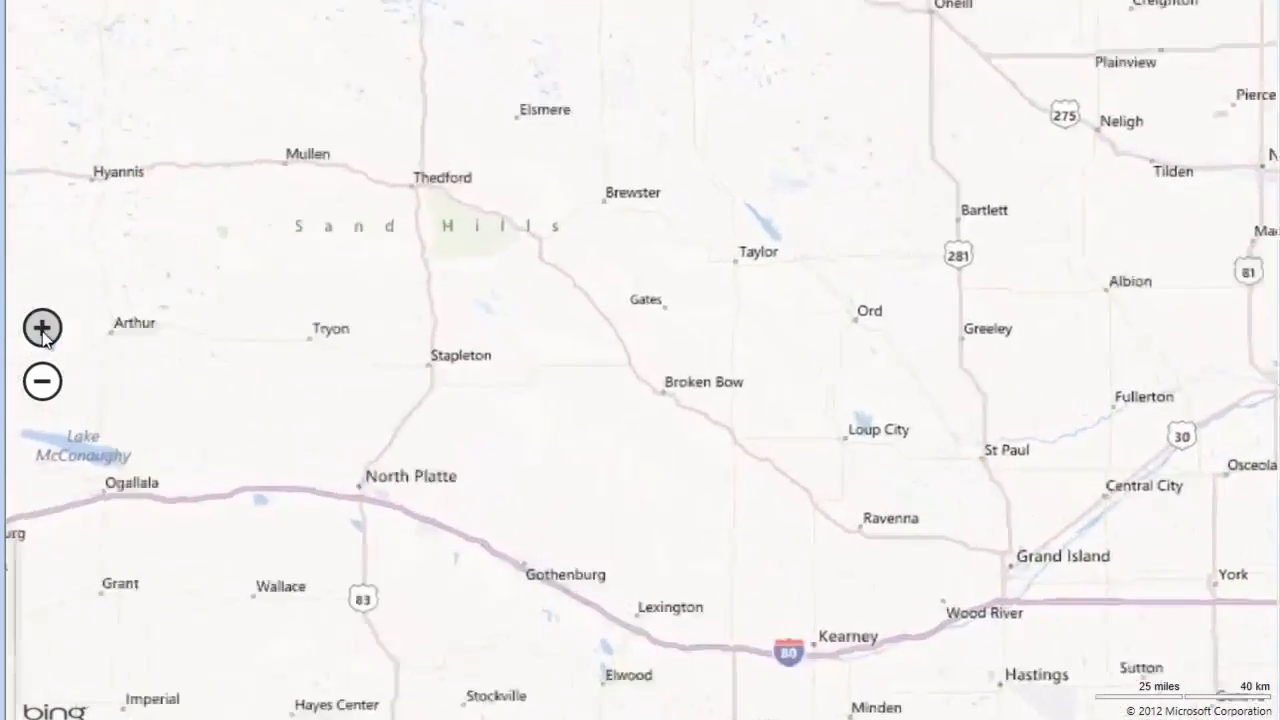
{"action": "left_click", "coordinate": [42, 328]}
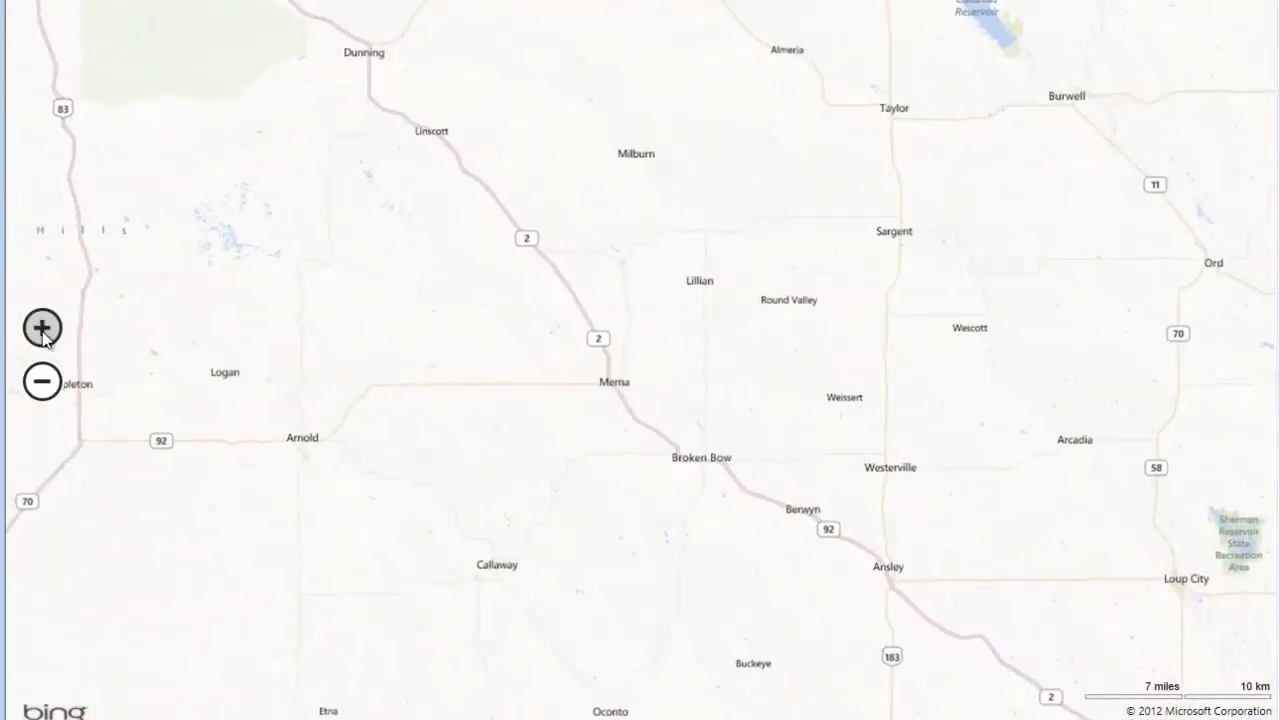
{"action": "left_click", "coordinate": [42, 328]}
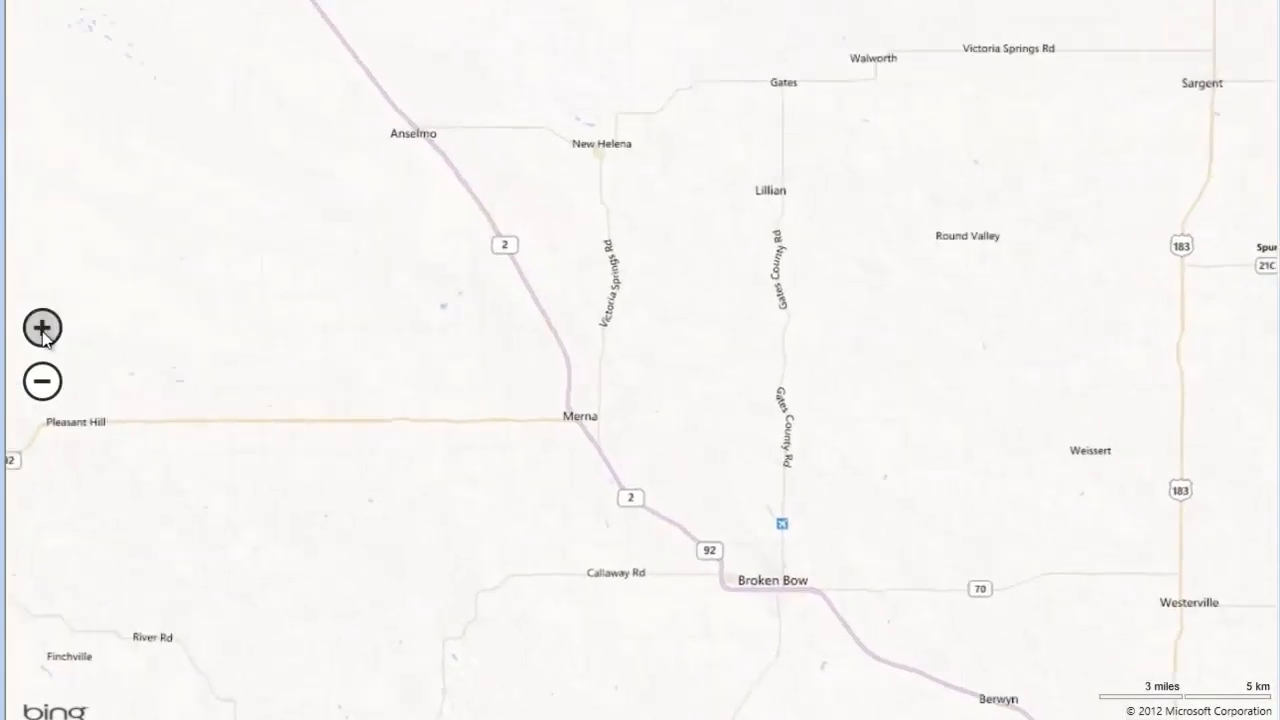
{"action": "left_click", "coordinate": [42, 328]}
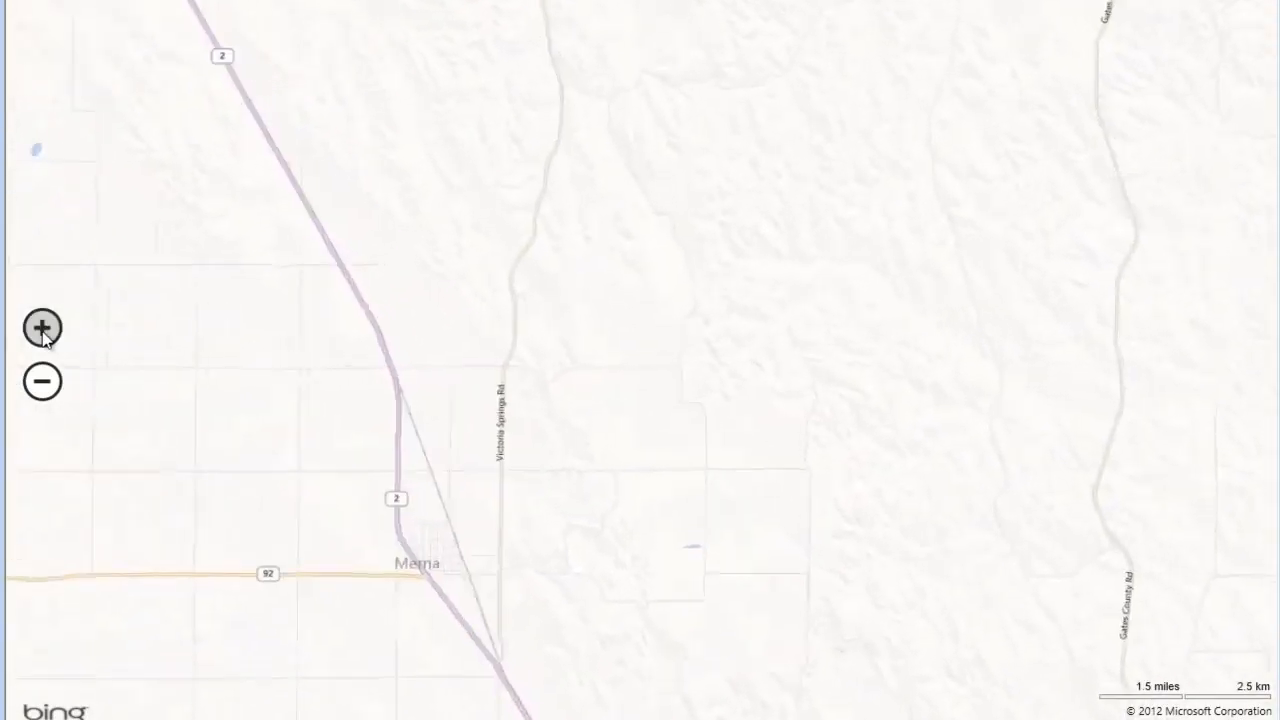
{"action": "left_click", "coordinate": [42, 328]}
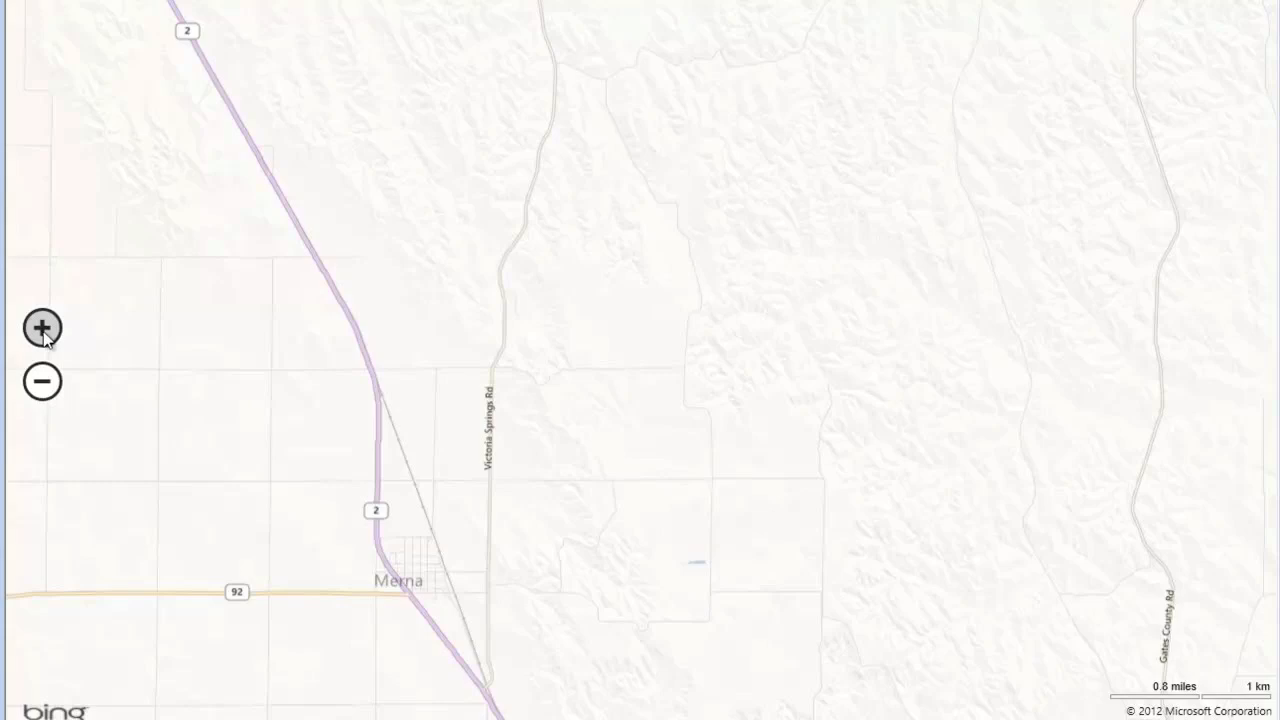
{"action": "mouse_move", "coordinate": [798, 271]}
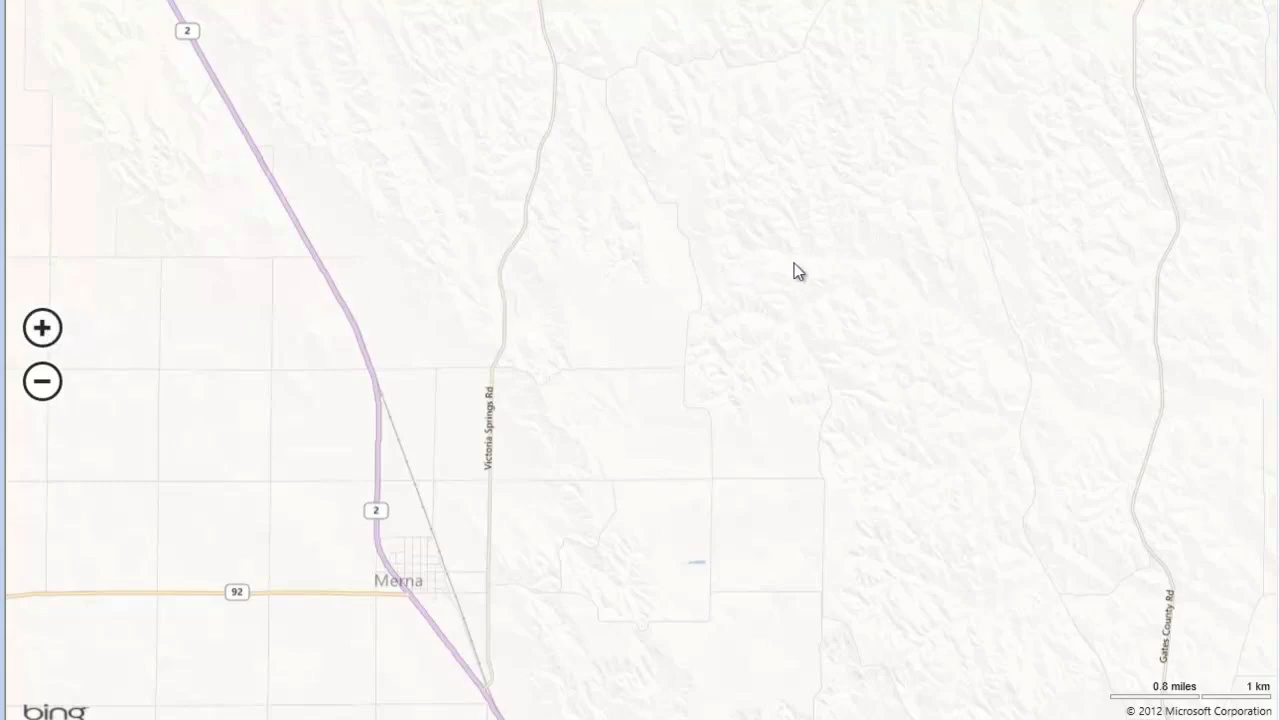
{"action": "mouse_move", "coordinate": [798, 268]}
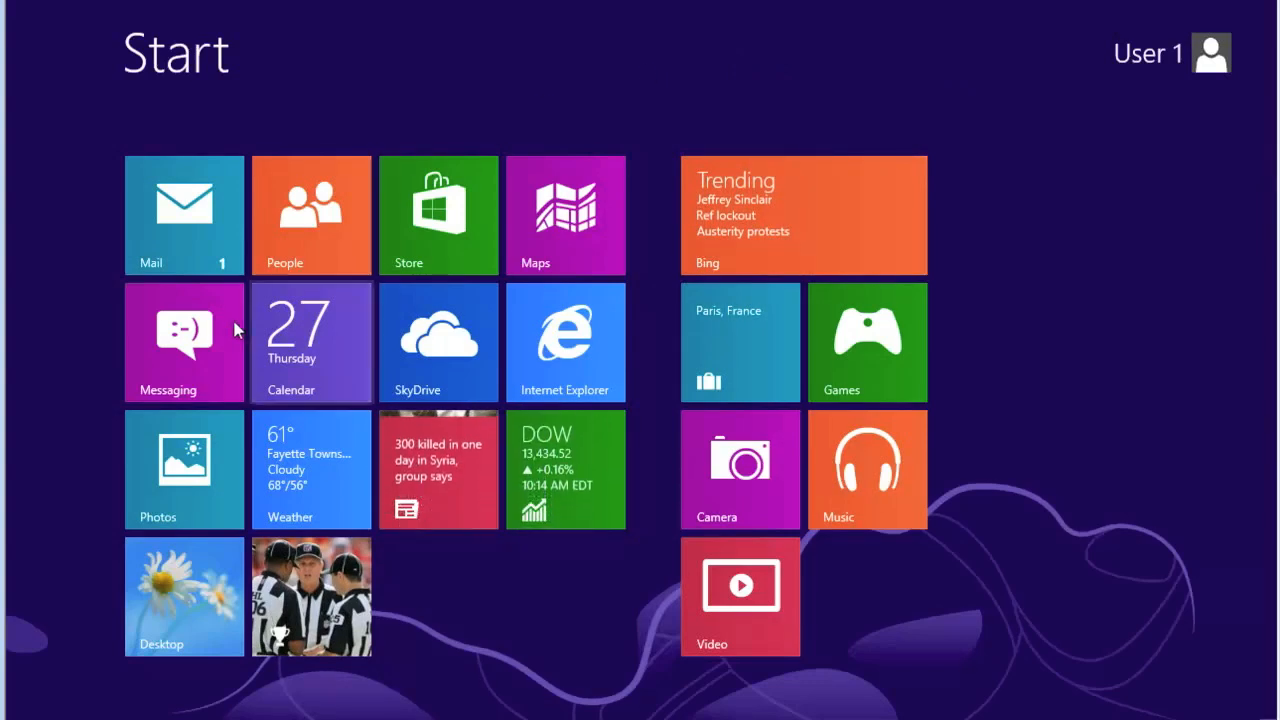
{"action": "mouse_move", "coordinate": [40, 715]}
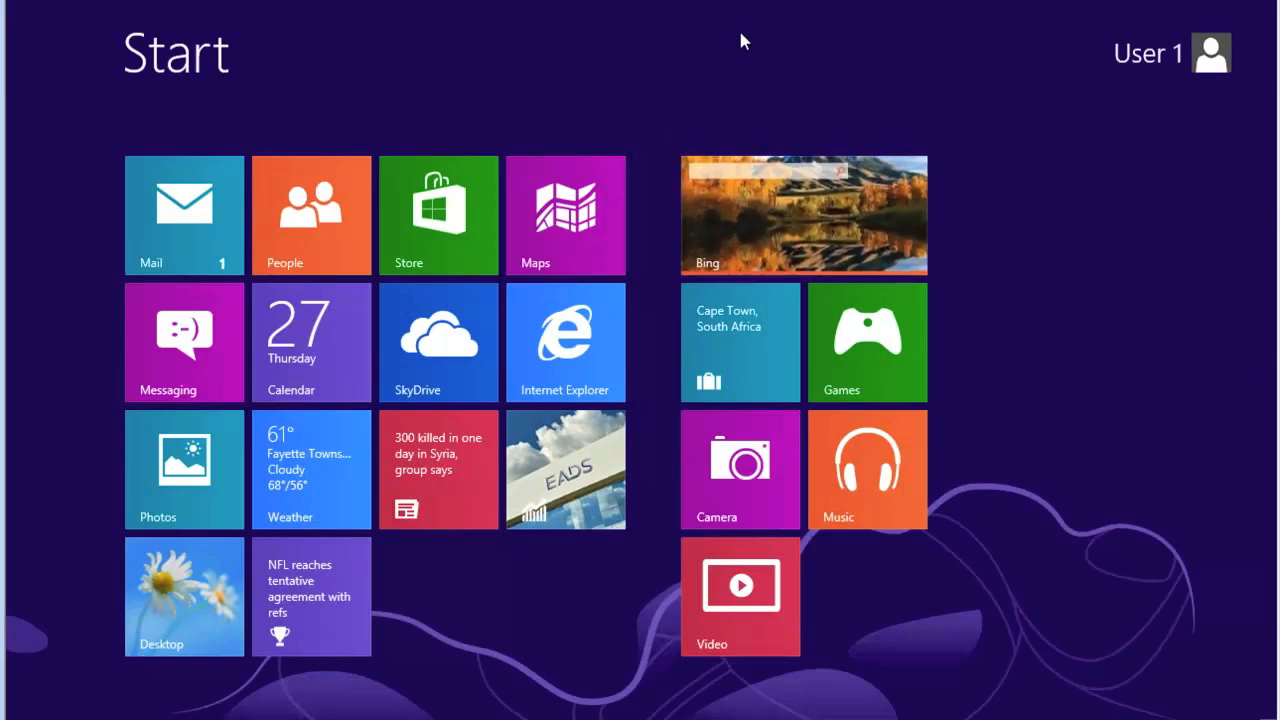
{"action": "mouse_move", "coordinate": [762, 57]}
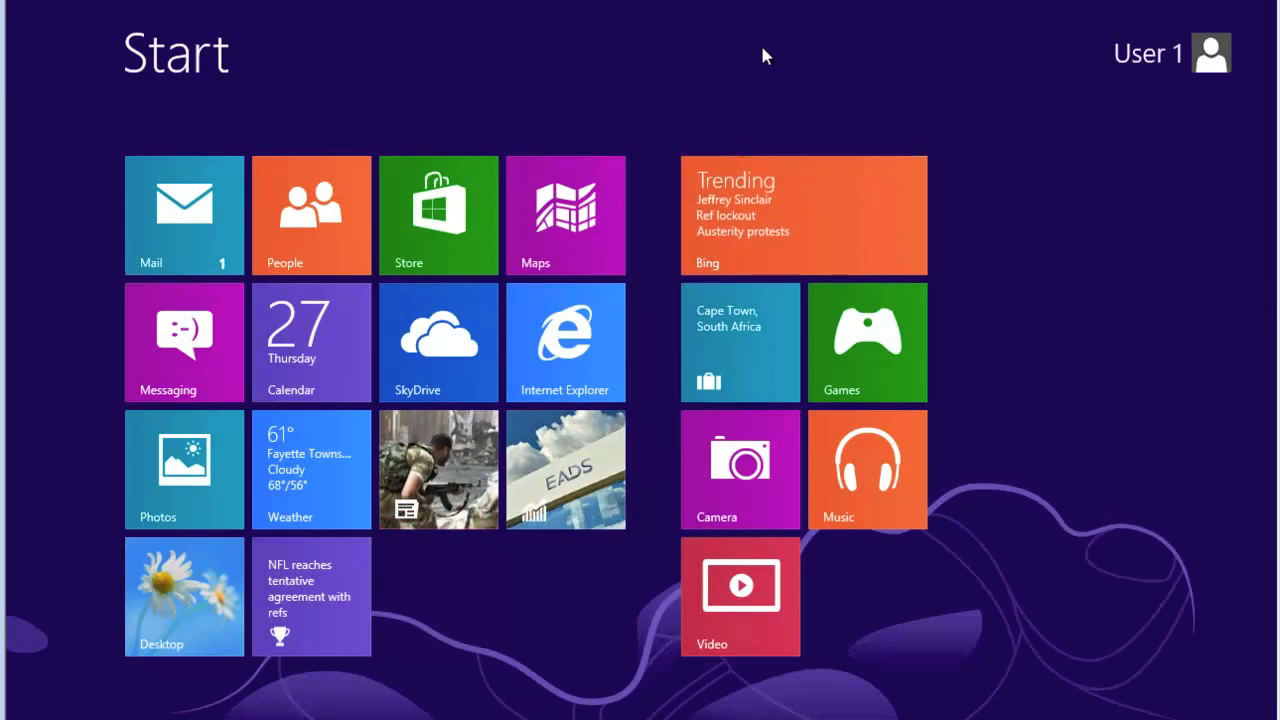
Search apps from the Start screen for 'con'
{"action": "type", "text": "con"}
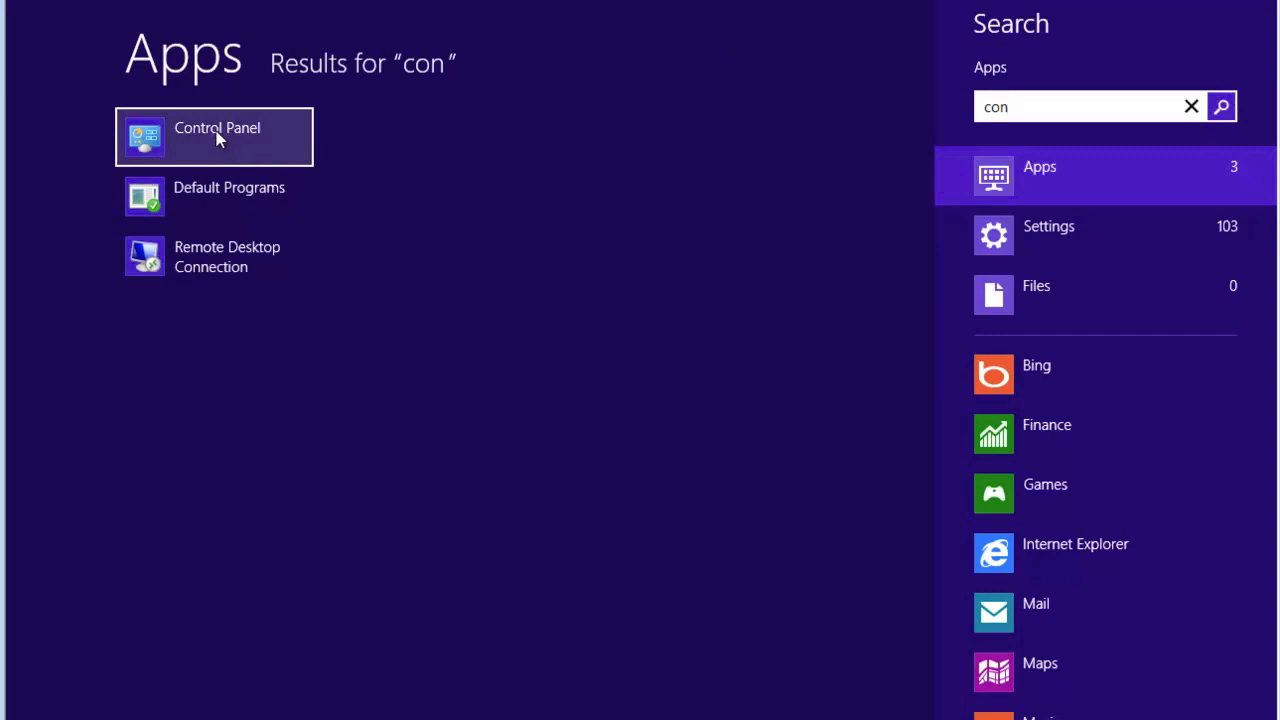
Launch Control Panel from the 'con' app search results
{"action": "left_click", "coordinate": [214, 137]}
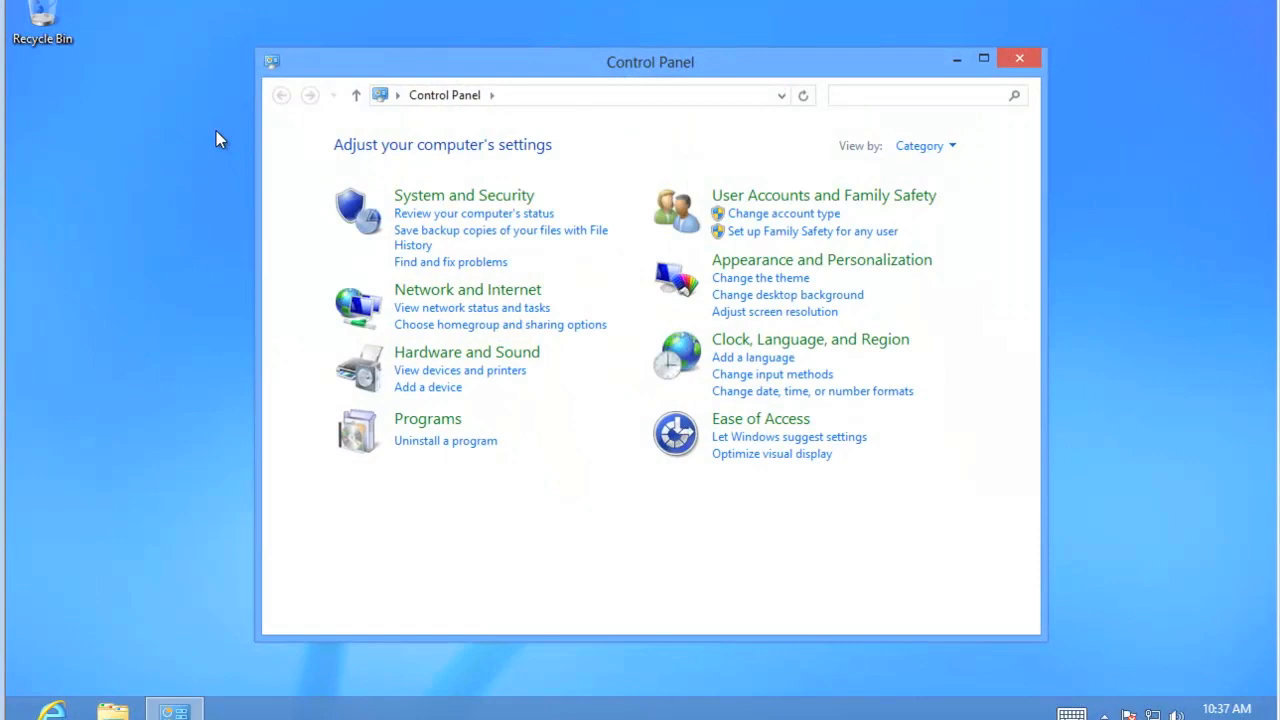
Close Control Panel, leaving the empty daisy-wallpaper desktop
{"action": "left_click", "coordinate": [910, 95]}
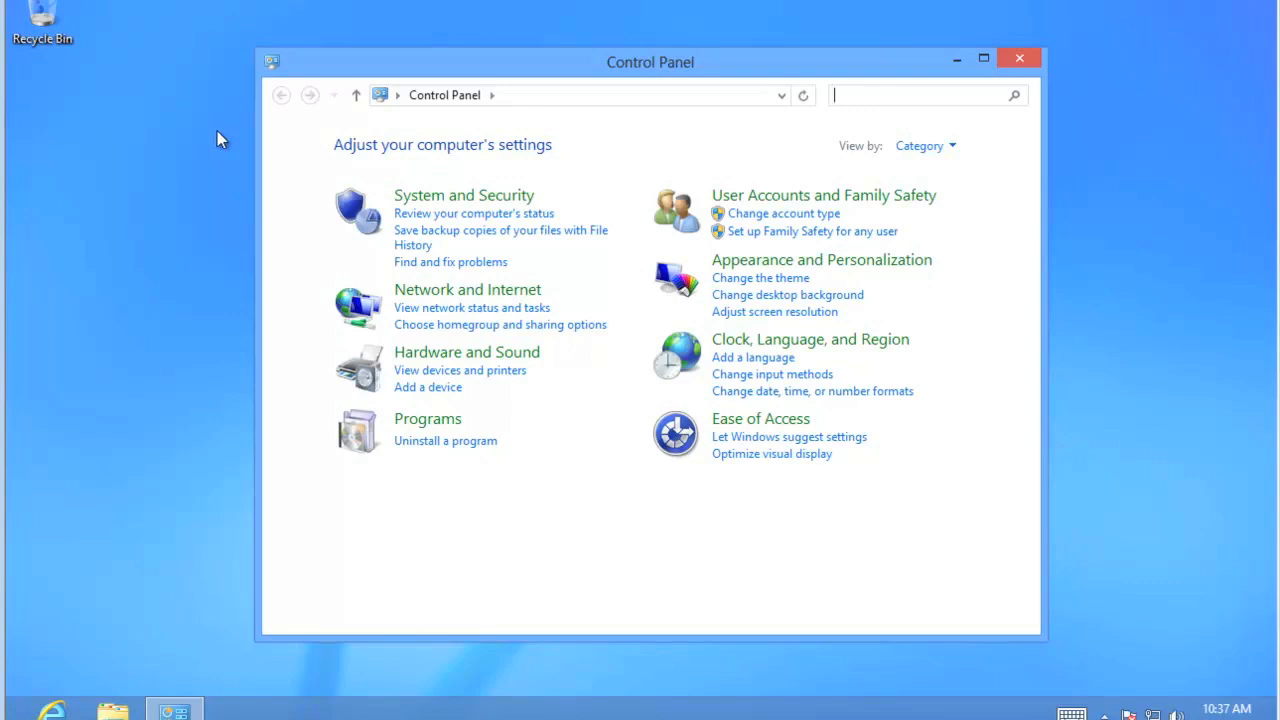
{"action": "mouse_move", "coordinate": [600, 62]}
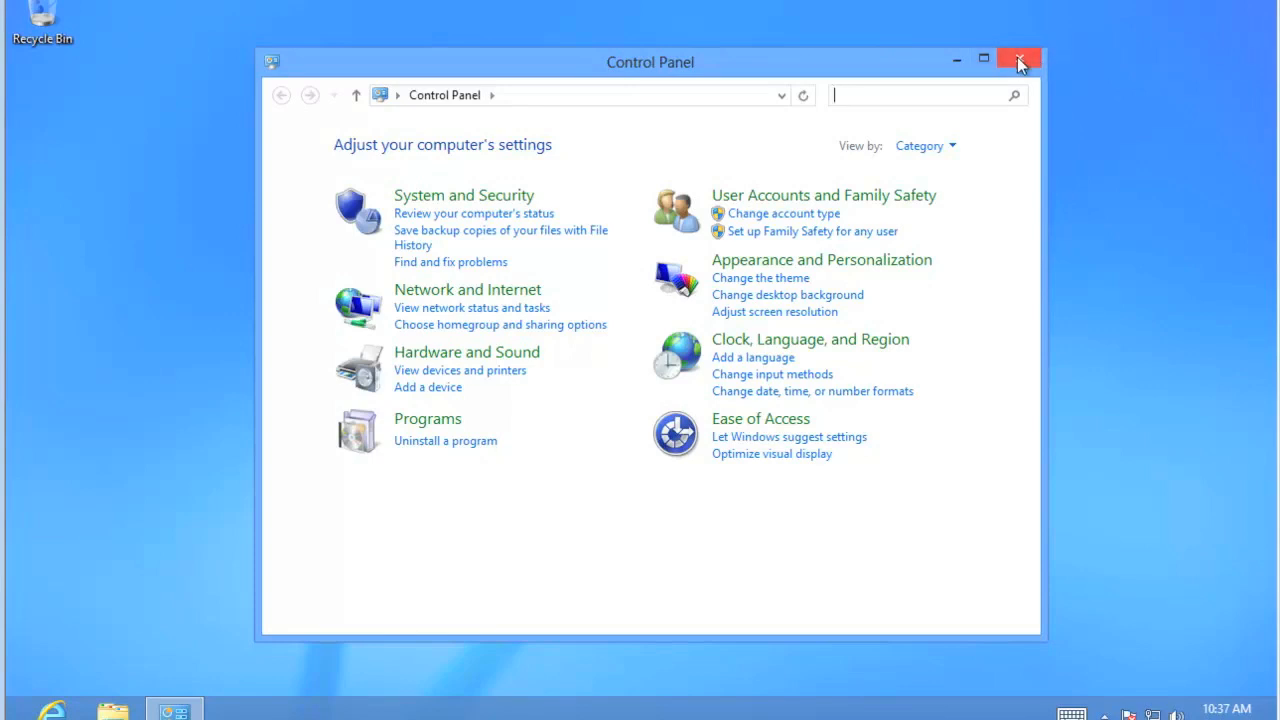
{"action": "left_click", "coordinate": [1018, 61]}
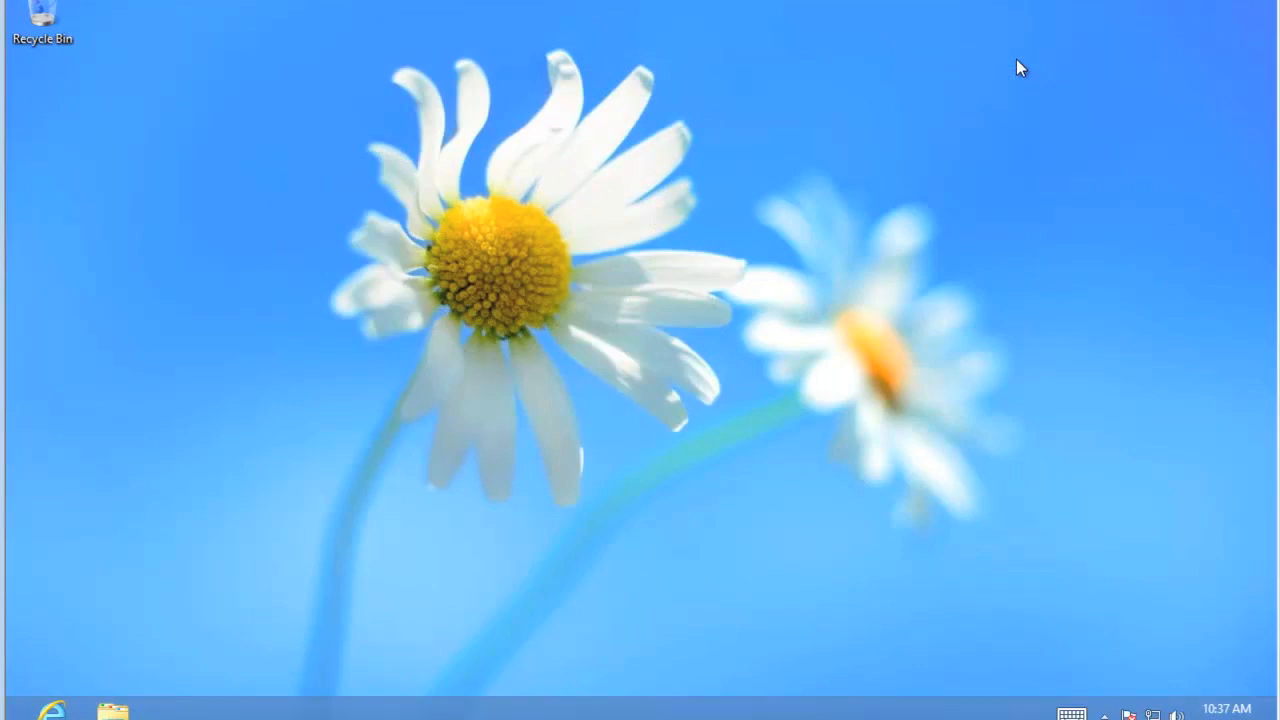
{"action": "mouse_move", "coordinate": [267, 251]}
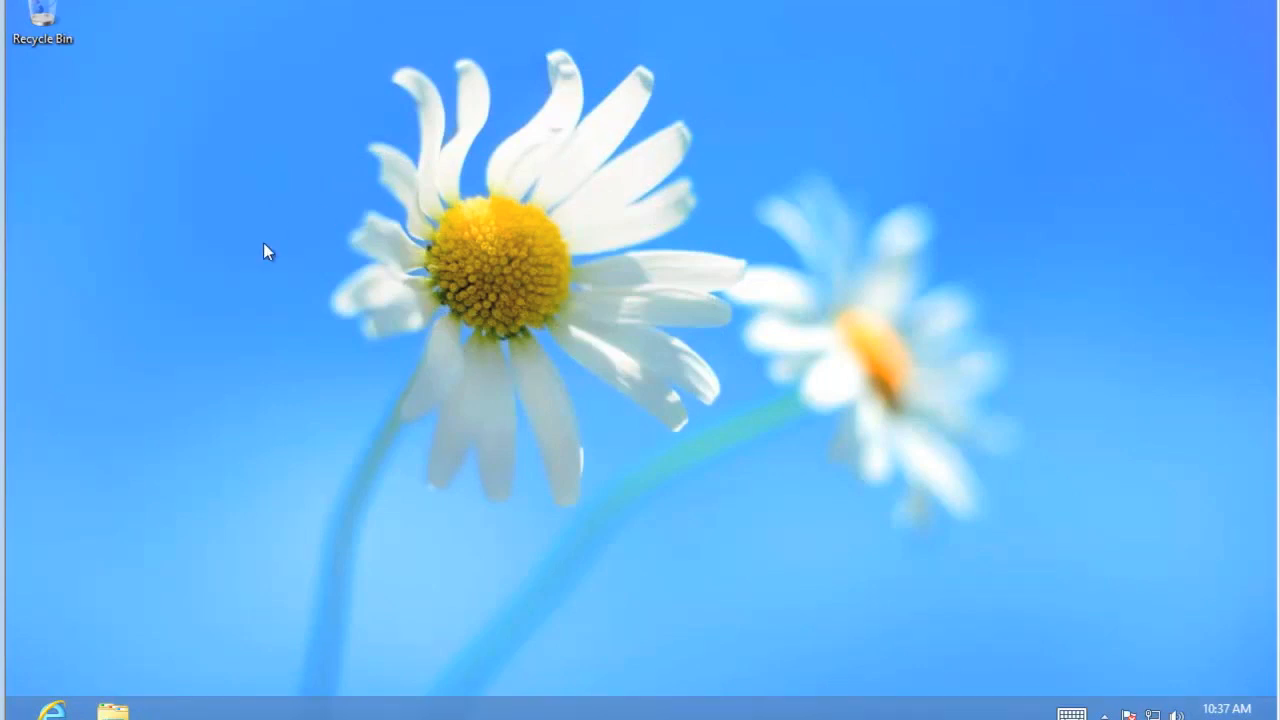
{"action": "mouse_move", "coordinate": [80, 82]}
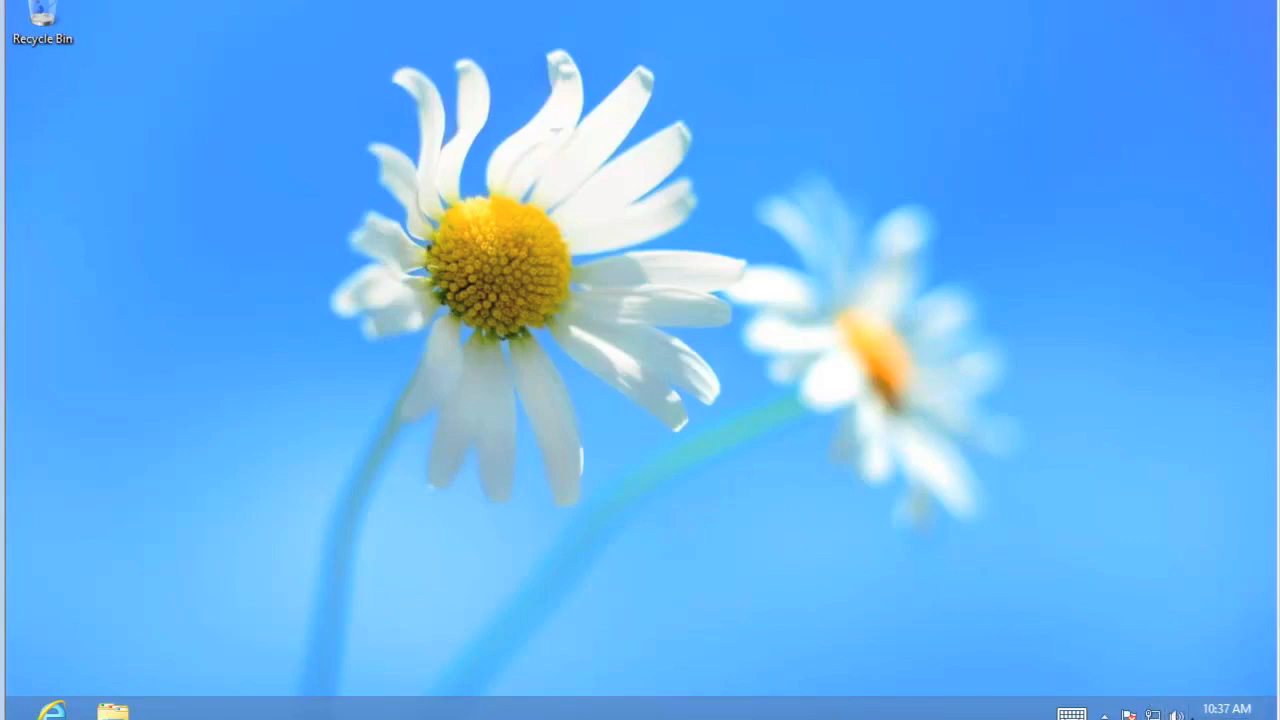
{"action": "mouse_move", "coordinate": [278, 690]}
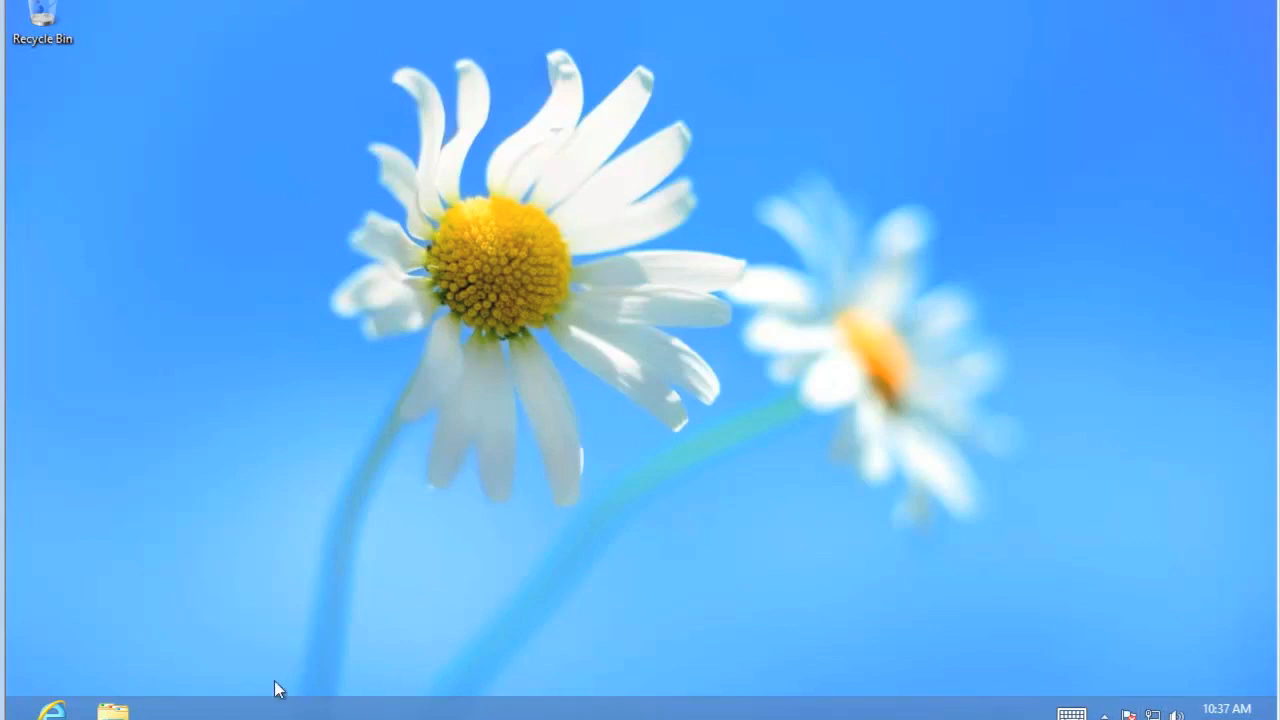
{"action": "mouse_move", "coordinate": [143, 667]}
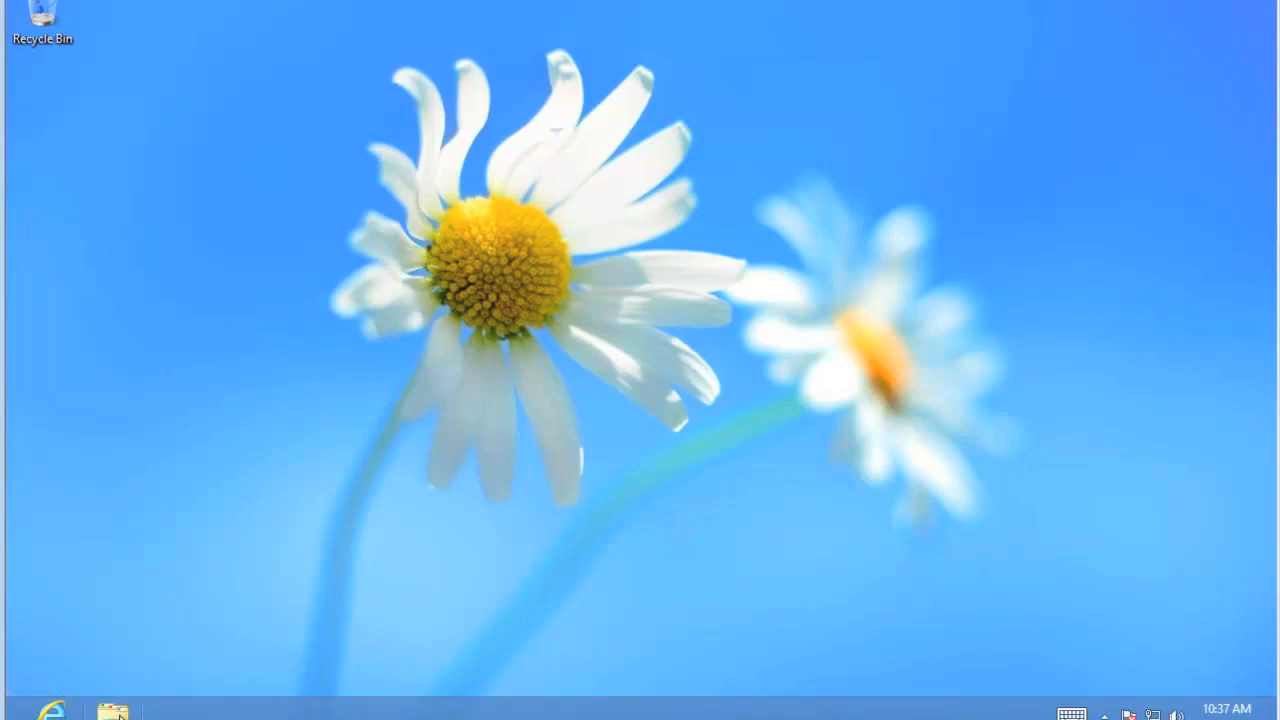
{"action": "mouse_move", "coordinate": [113, 711]}
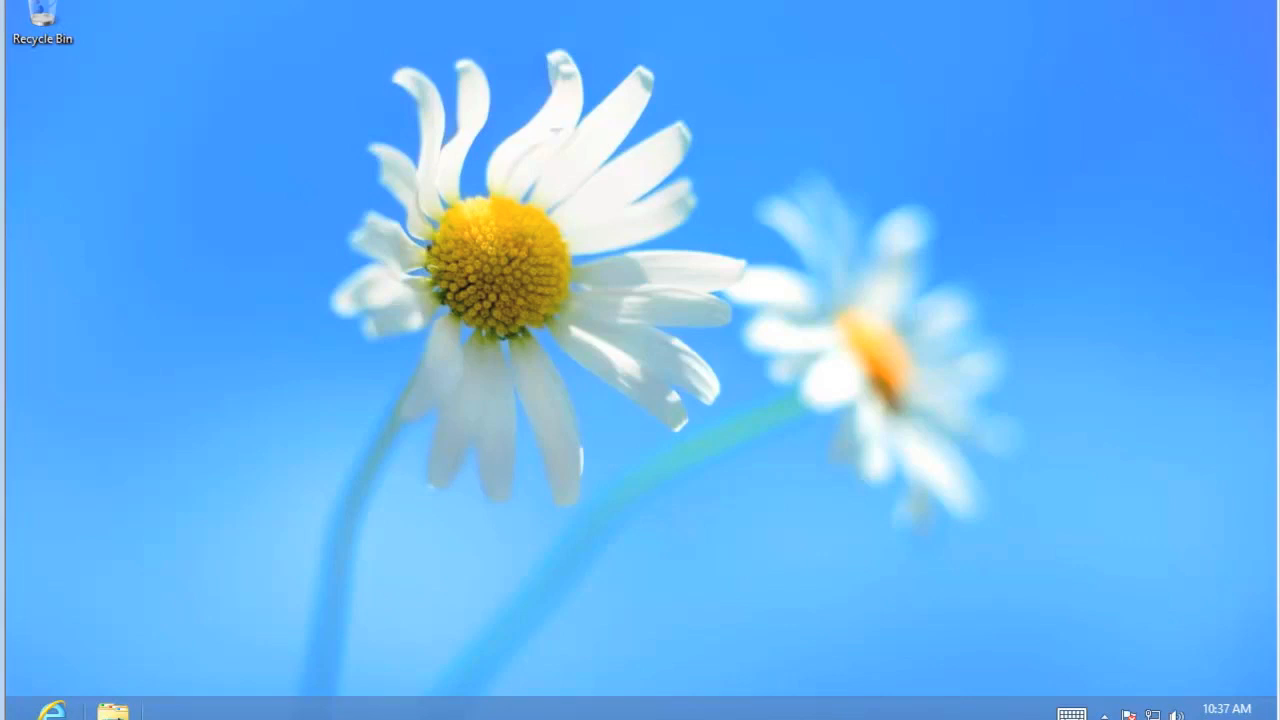
{"action": "mouse_move", "coordinate": [189, 673]}
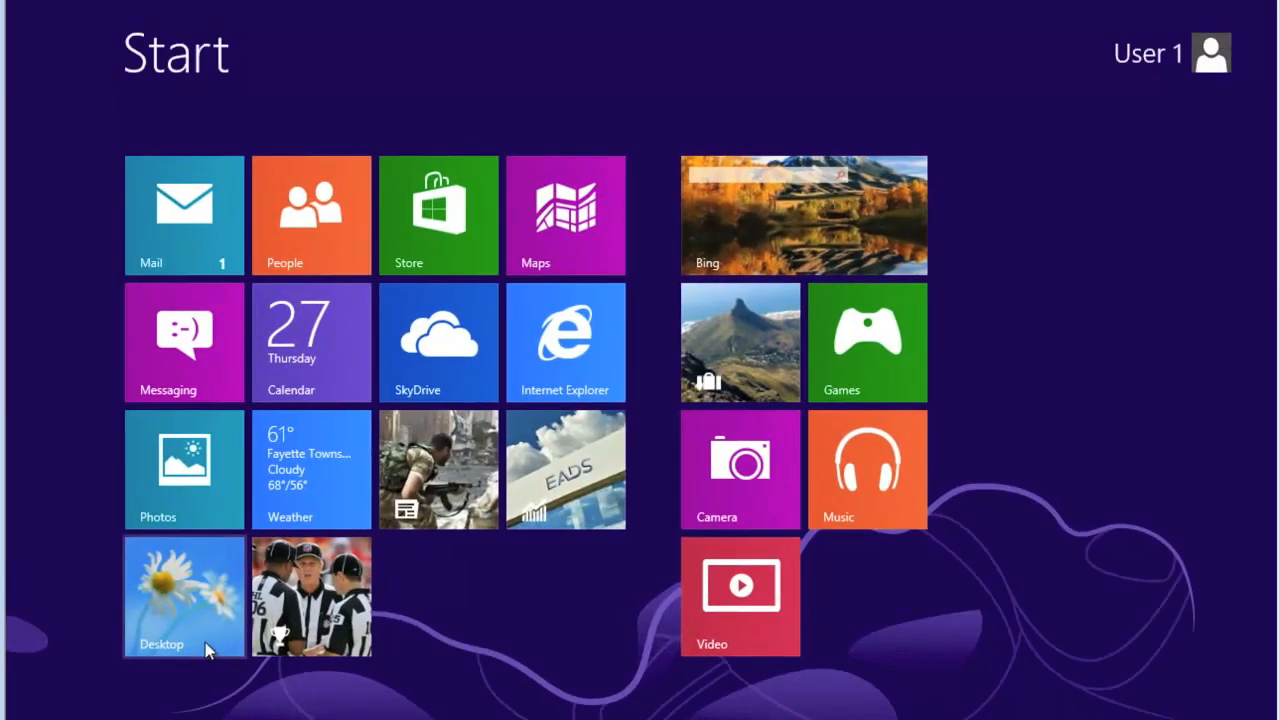
{"action": "mouse_move", "coordinate": [194, 610]}
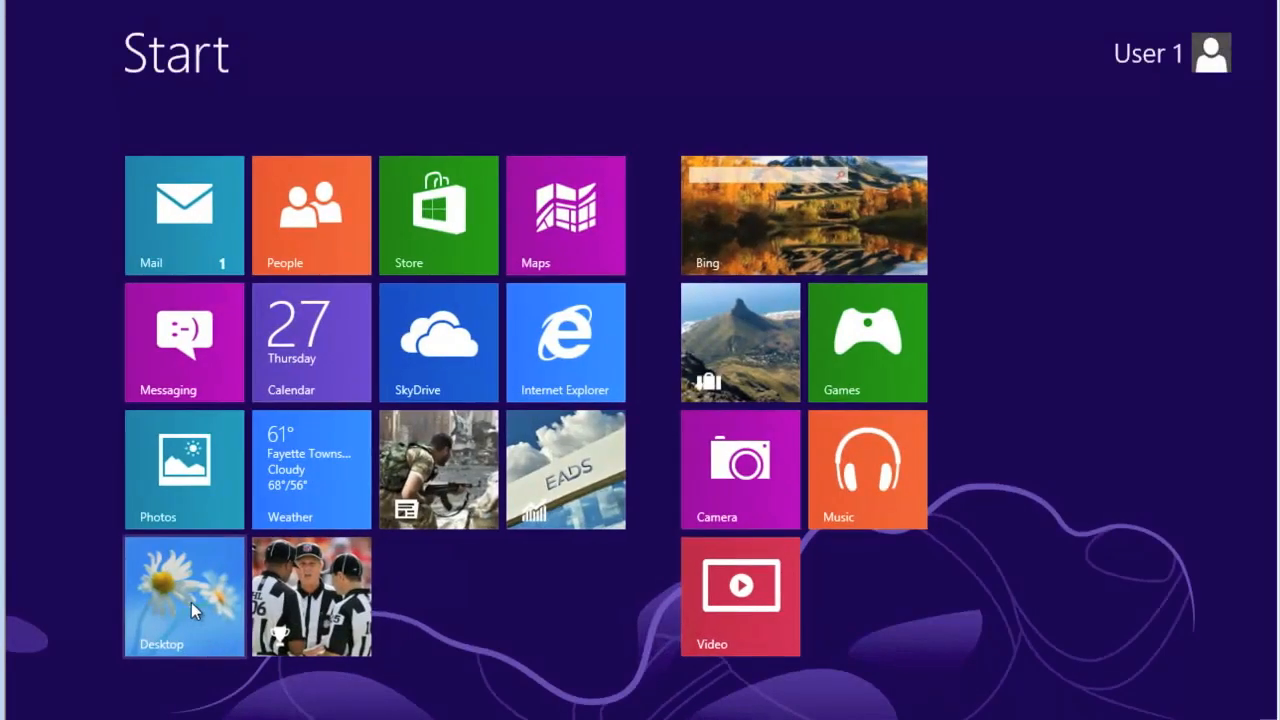
{"action": "mouse_move", "coordinate": [170, 595]}
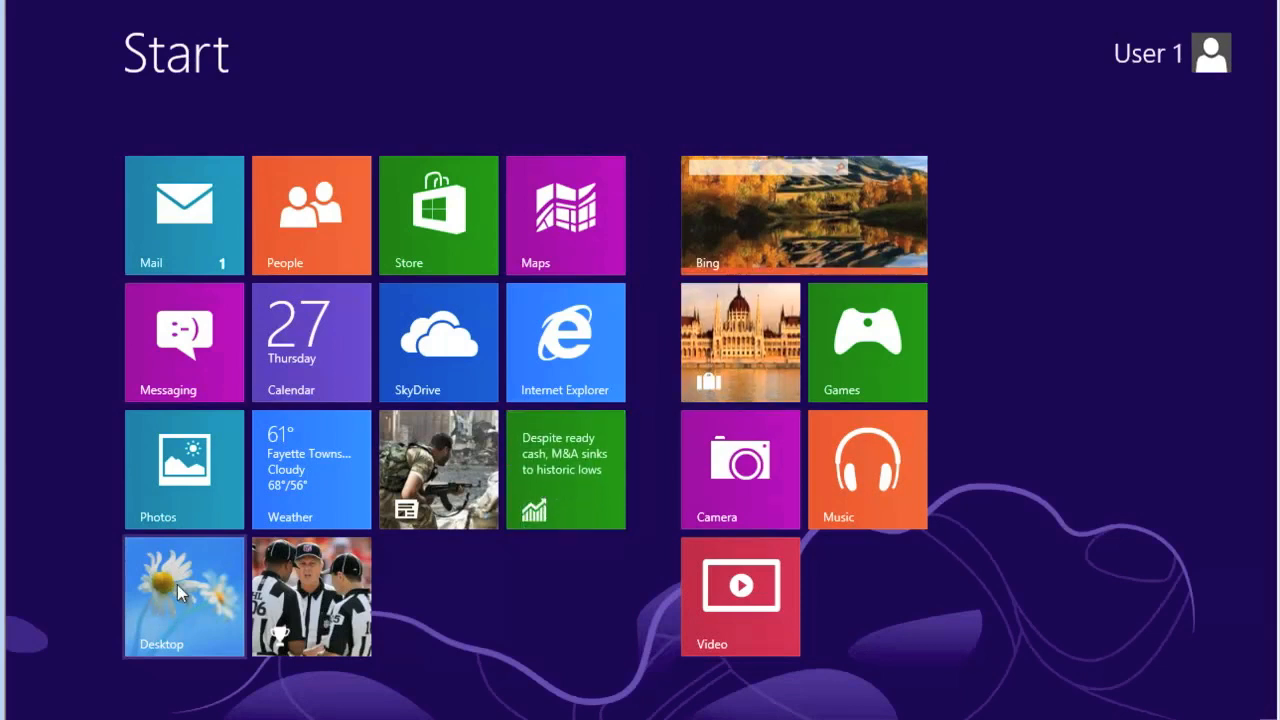
Switch to the desktop and open File Explorer on the Libraries folder
{"action": "left_click", "coordinate": [183, 596]}
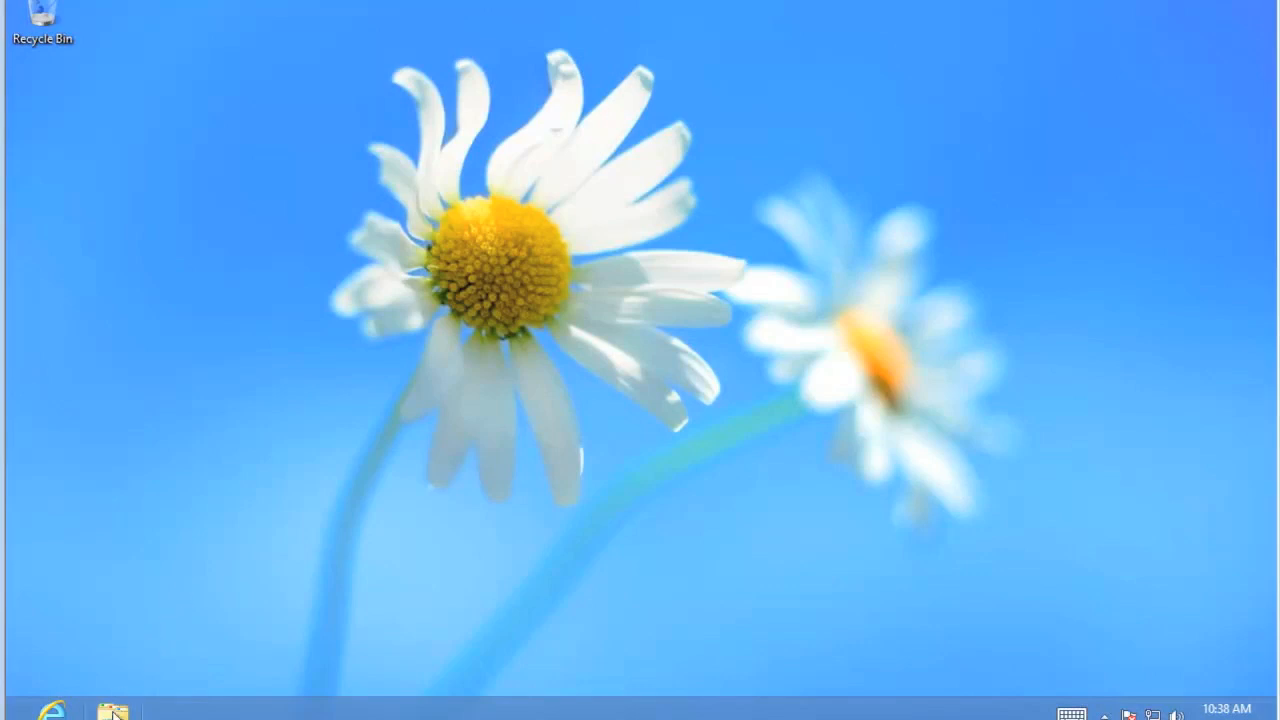
{"action": "mouse_move", "coordinate": [113, 711]}
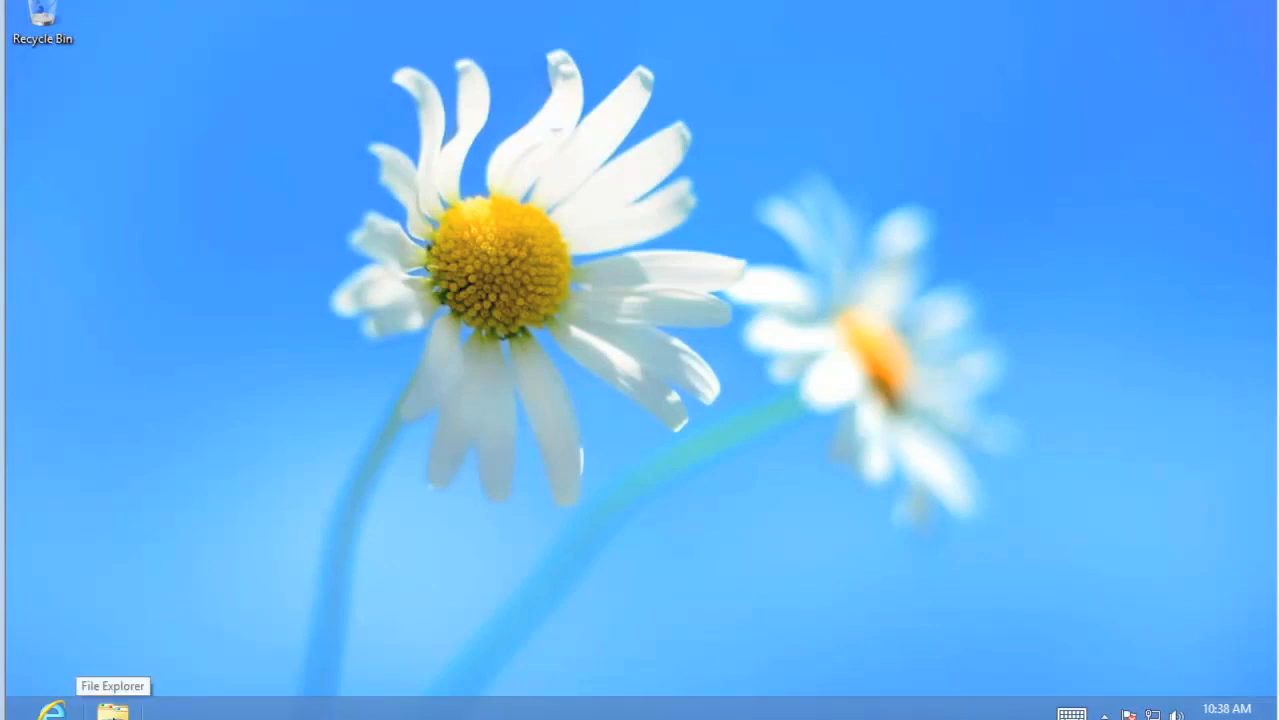
{"action": "left_click", "coordinate": [112, 710]}
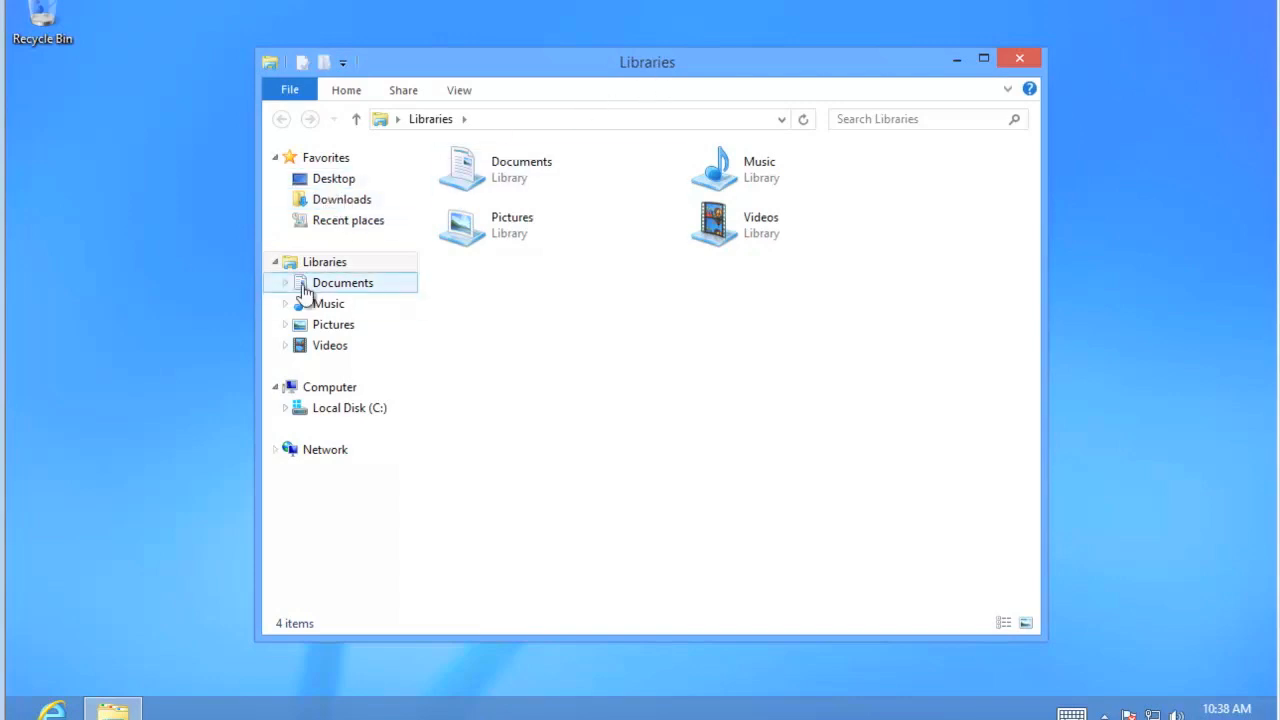
{"action": "left_click", "coordinate": [330, 345]}
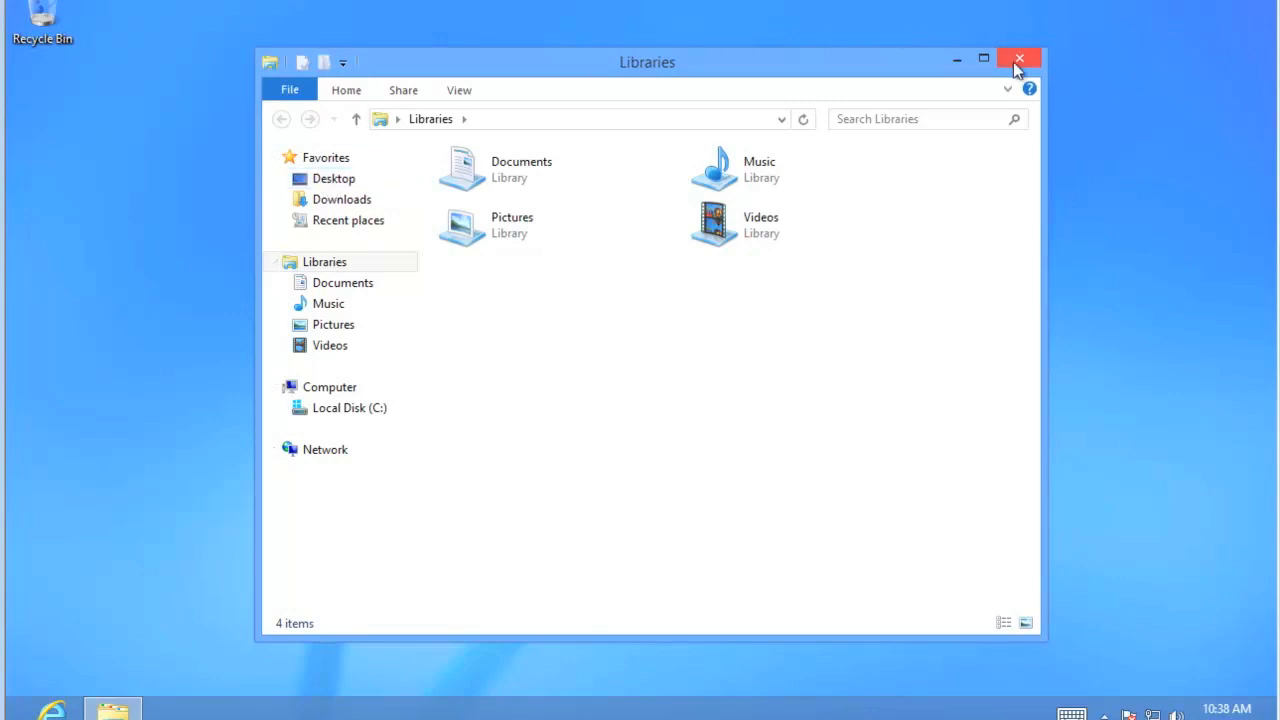
Close File Explorer, leaving the empty daisy desktop
{"action": "left_click", "coordinate": [1019, 58]}
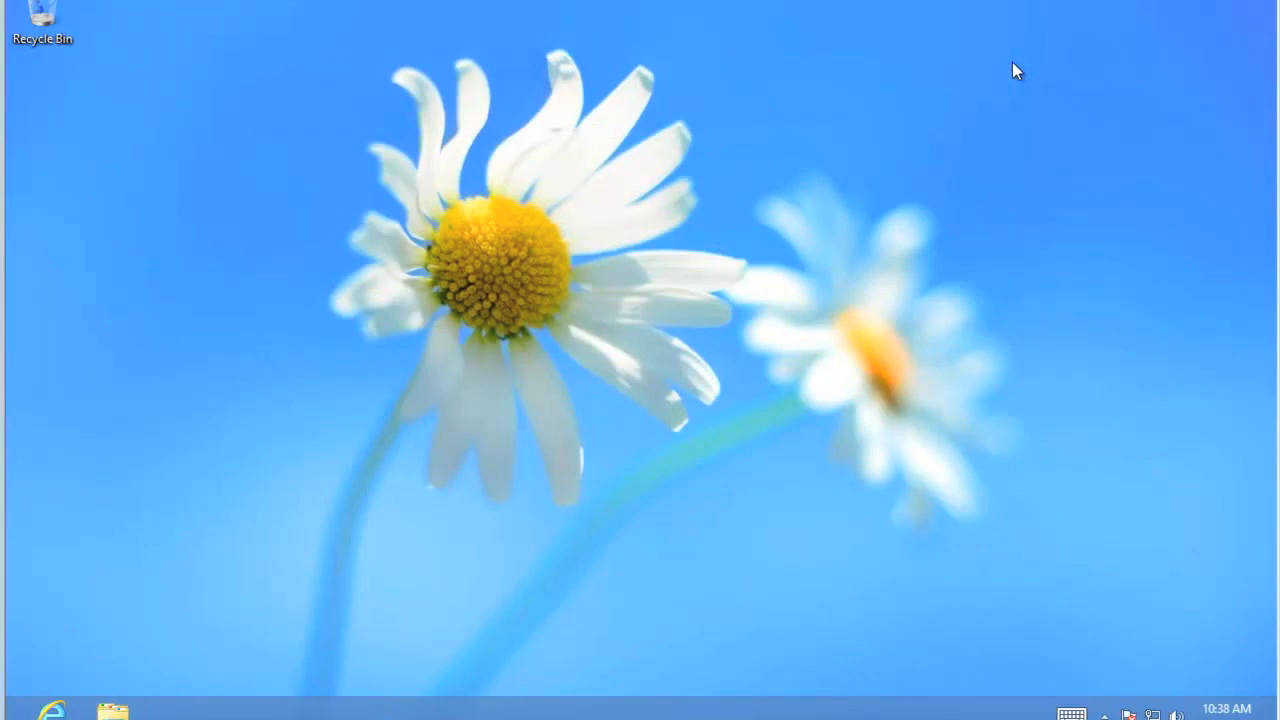
{"action": "mouse_move", "coordinate": [836, 119]}
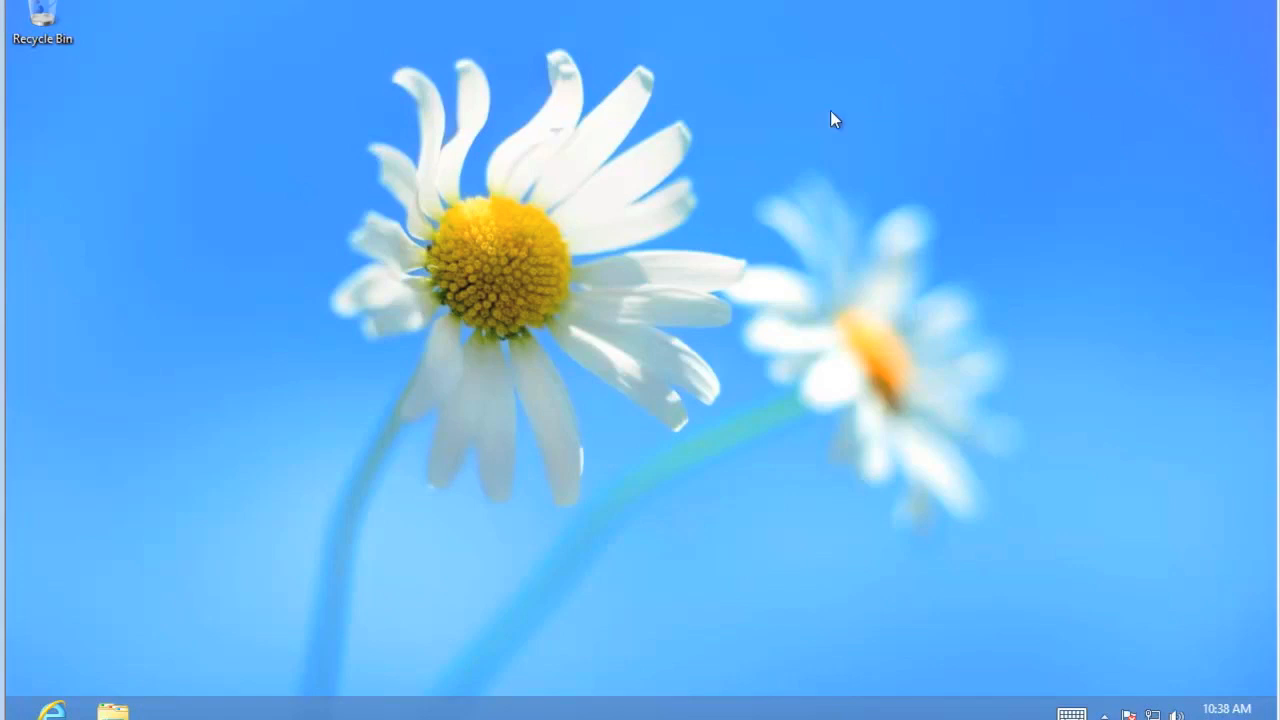
{"action": "mouse_move", "coordinate": [113, 592]}
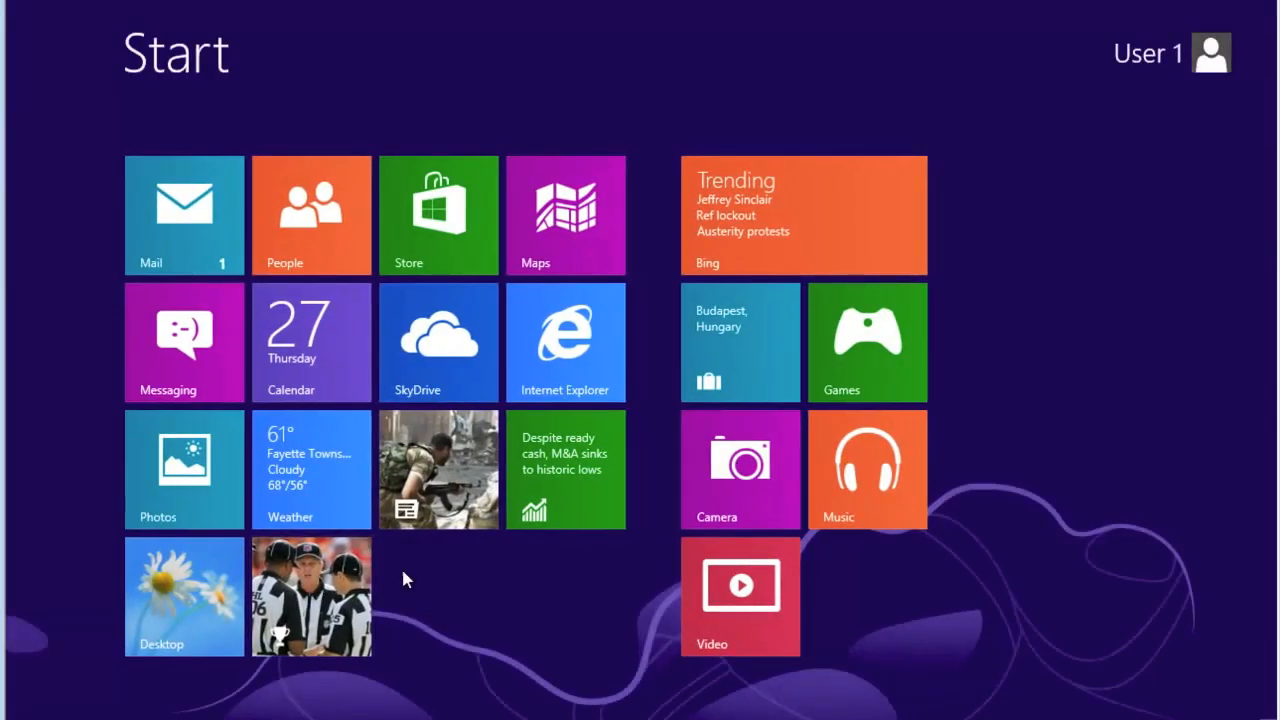
{"action": "mouse_move", "coordinate": [490, 589]}
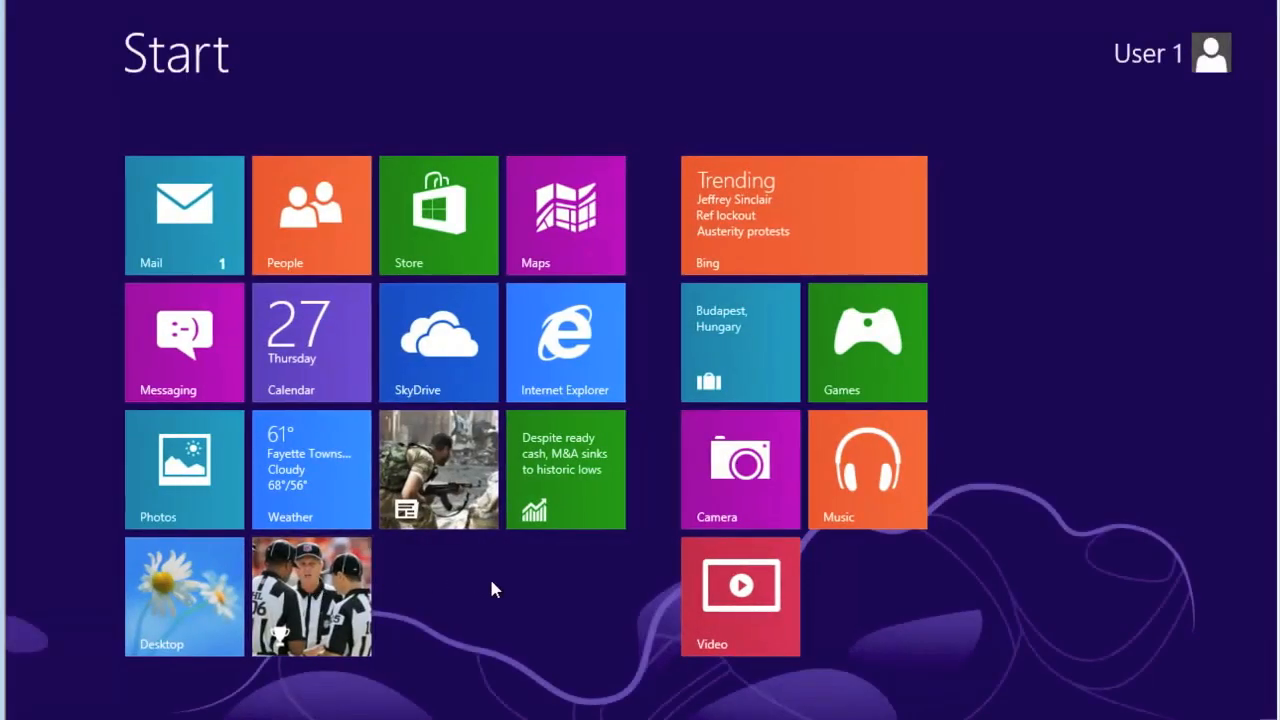